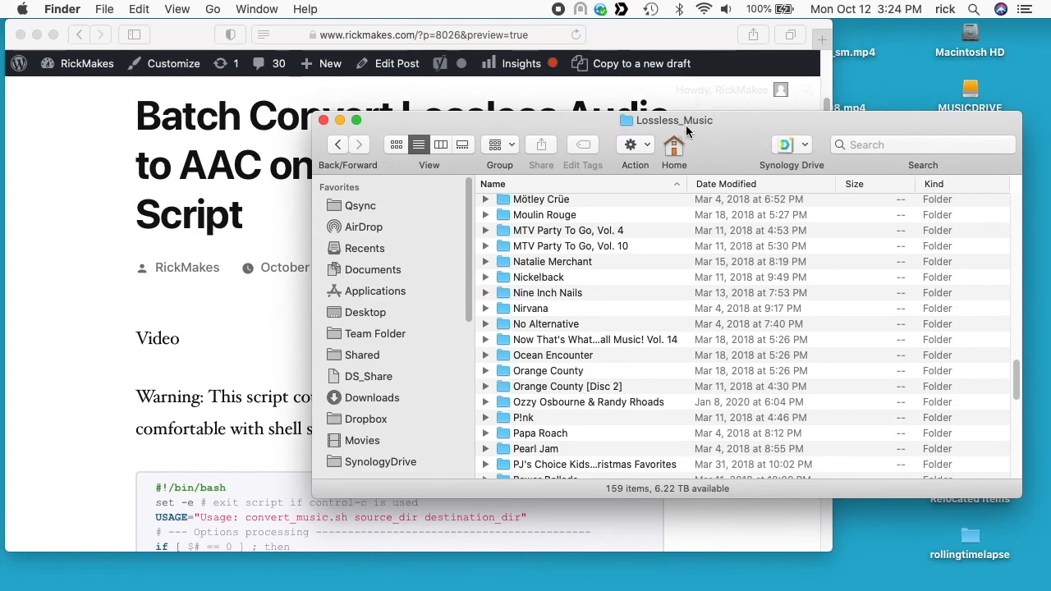
pyautogui.moveTo(625, 320)
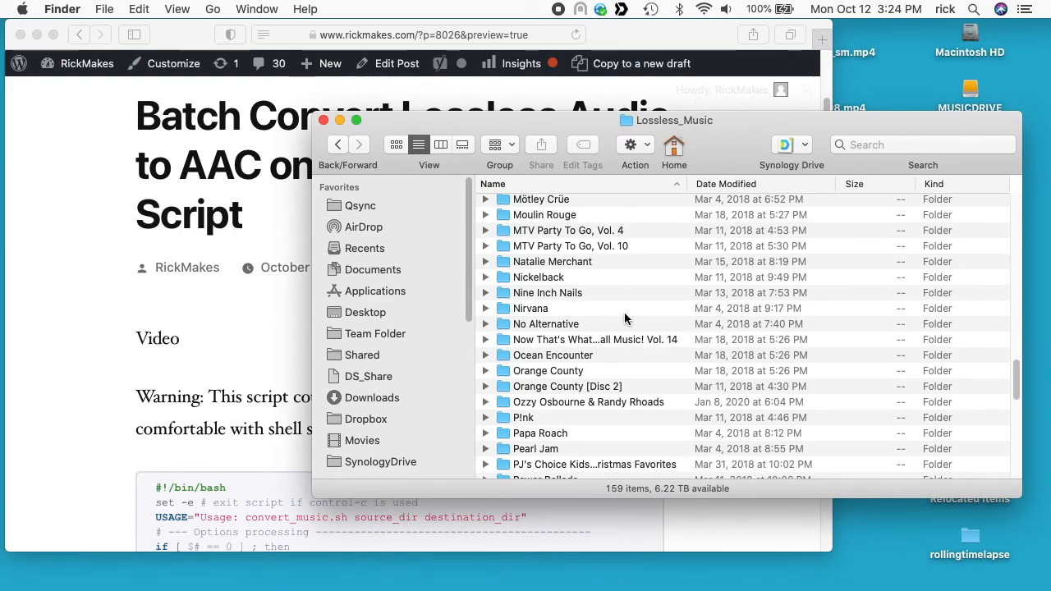
# - Browse the lossless music library in Finder, showing the tracks inside the Taylor Swift folder
pyautogui.scroll(-3)
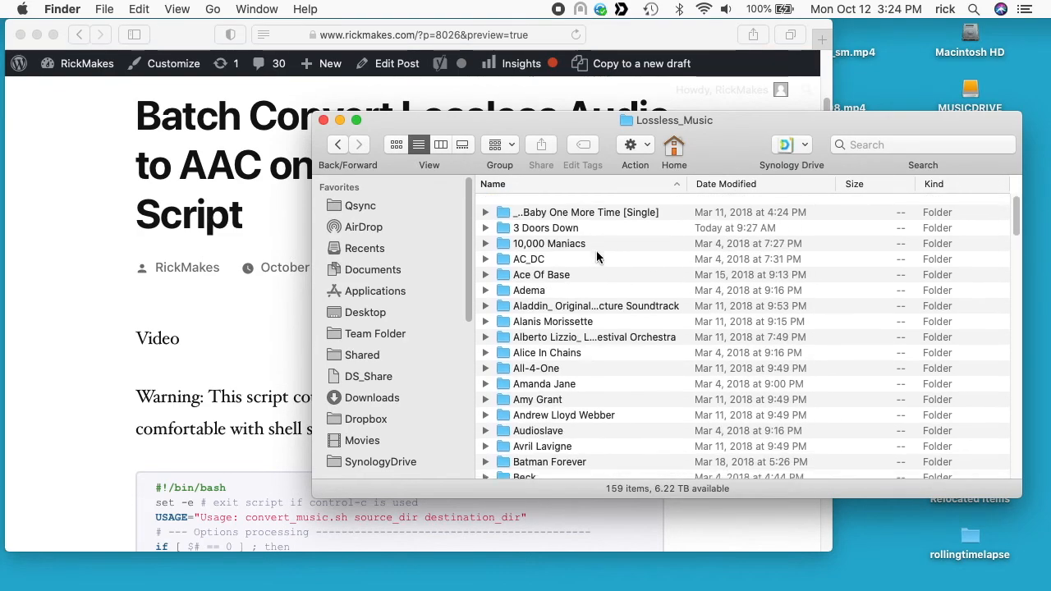
pyautogui.scroll(-3)
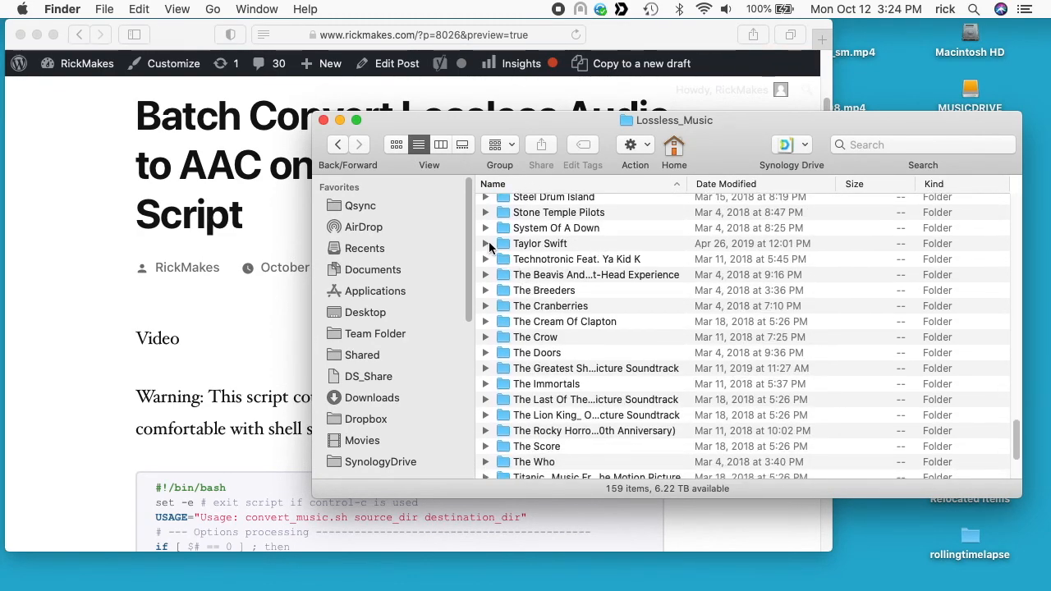
pyautogui.click(486, 243)
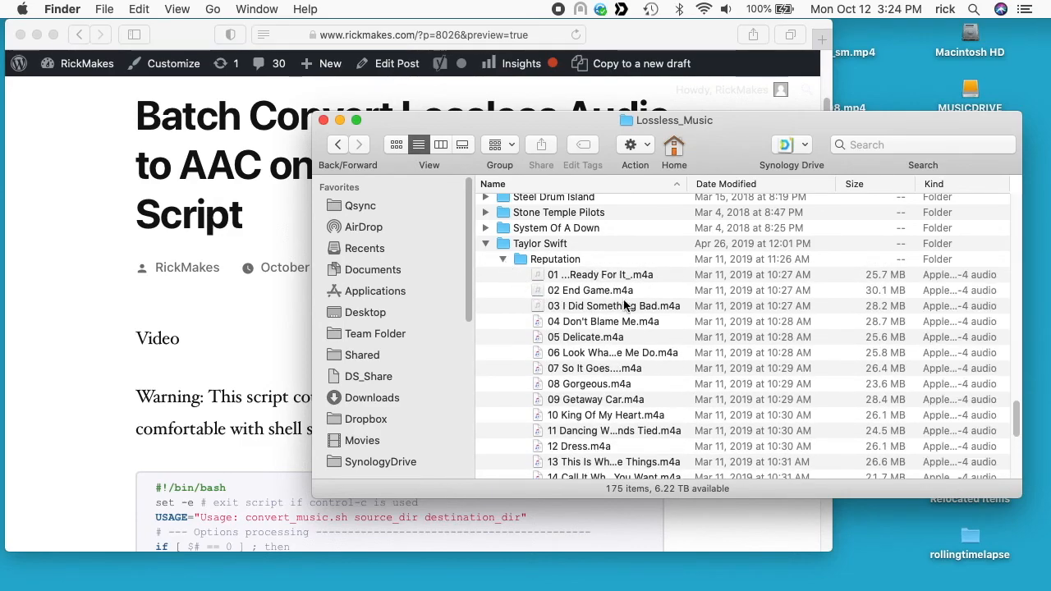
pyautogui.scroll(-3)
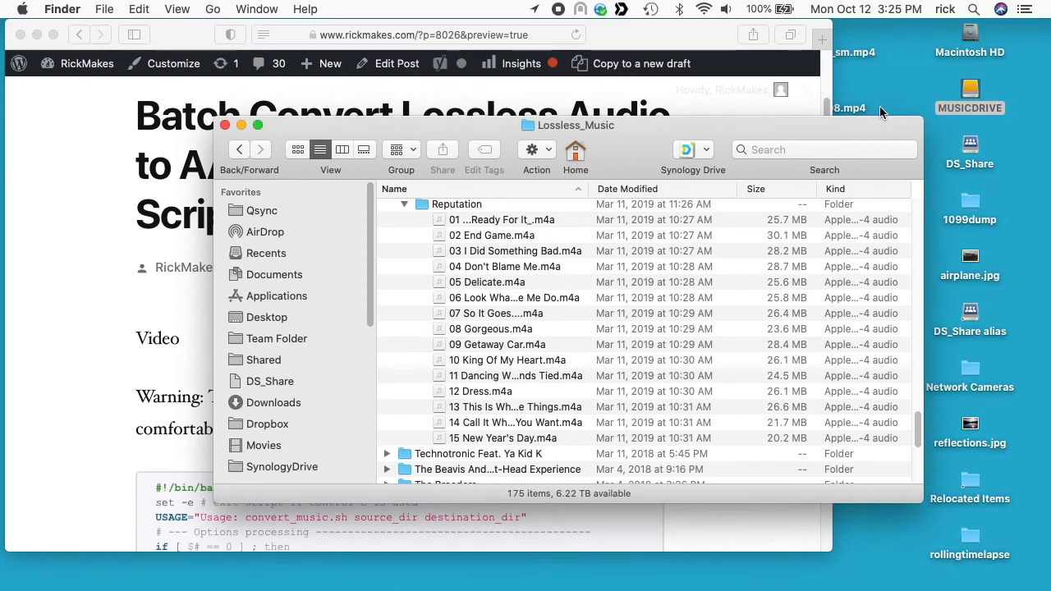
pyautogui.scroll(-3)
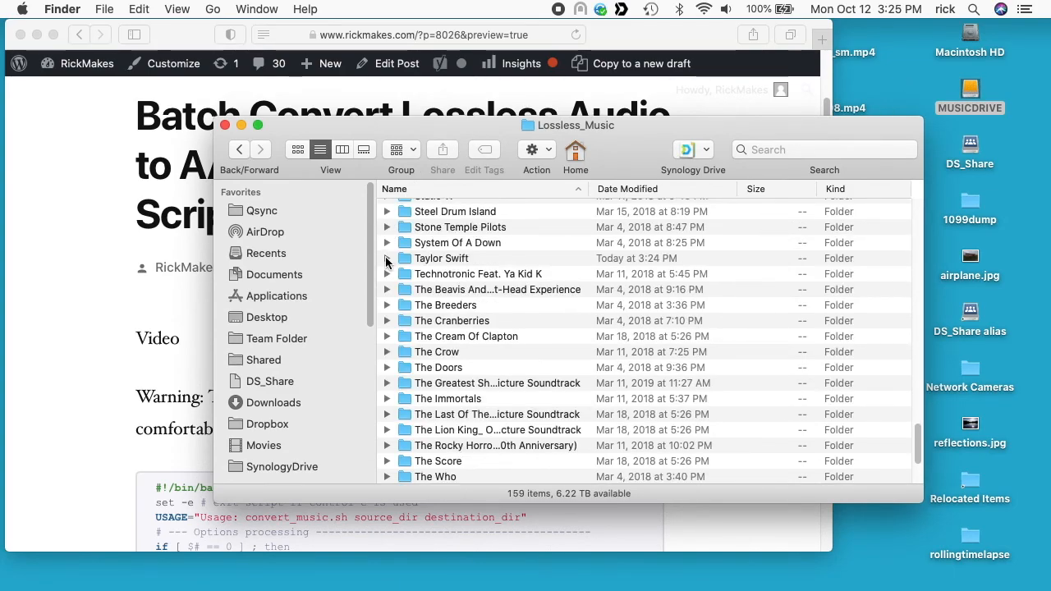
pyautogui.moveTo(461, 289)
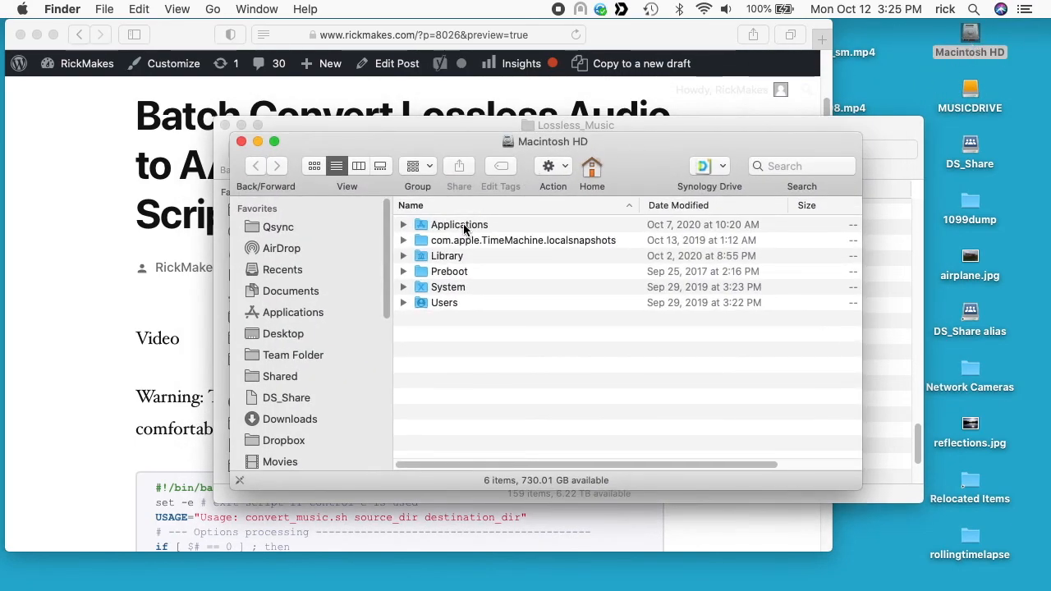
# - Go into Applications and then Utilities on Macintosh HD to reach Terminal
pyautogui.doubleClick(460, 223)
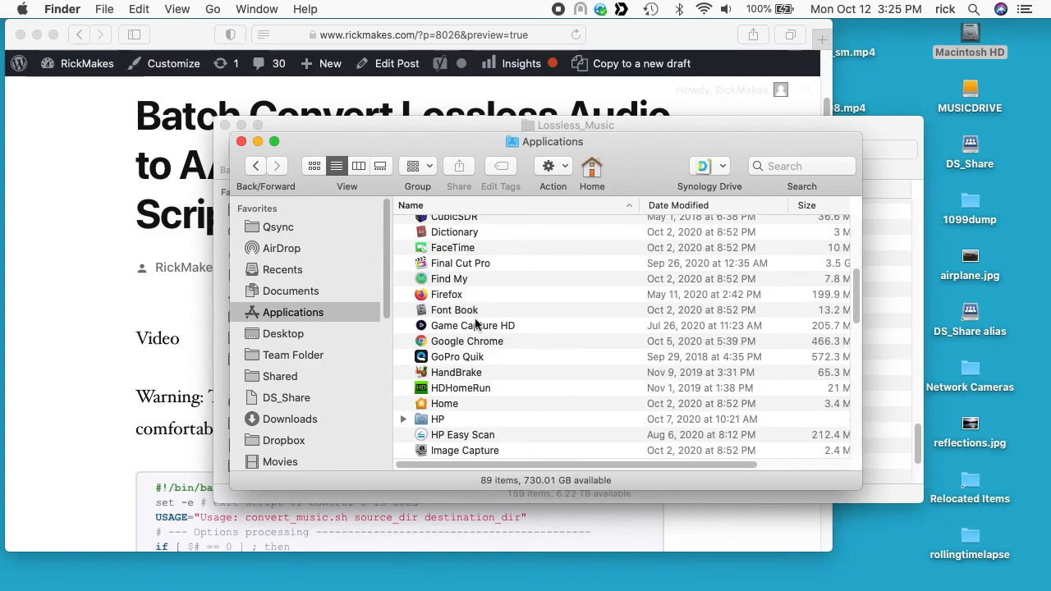
pyautogui.scroll(-3)
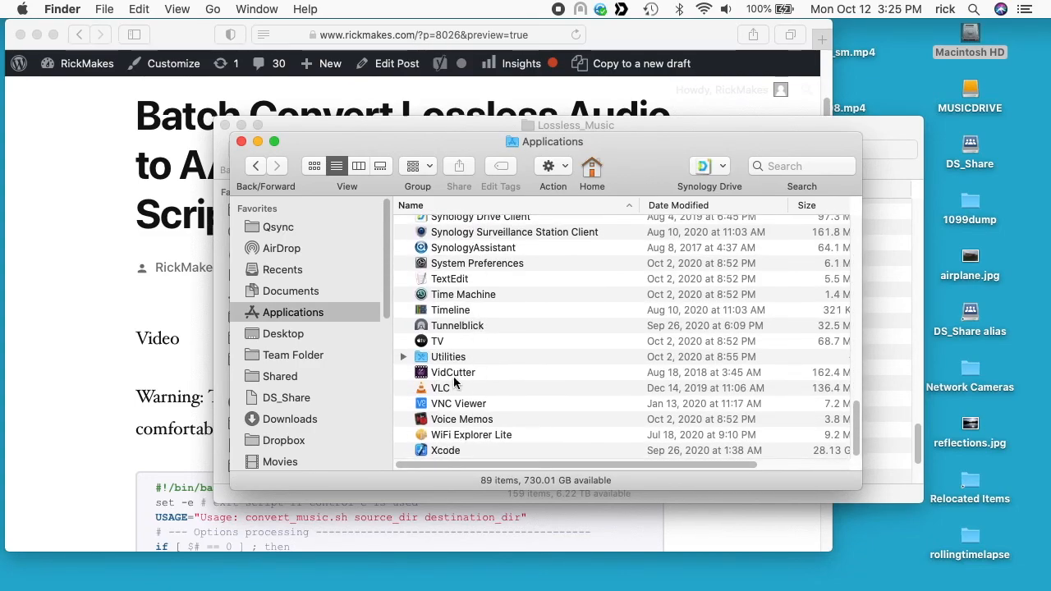
pyautogui.doubleClick(448, 357)
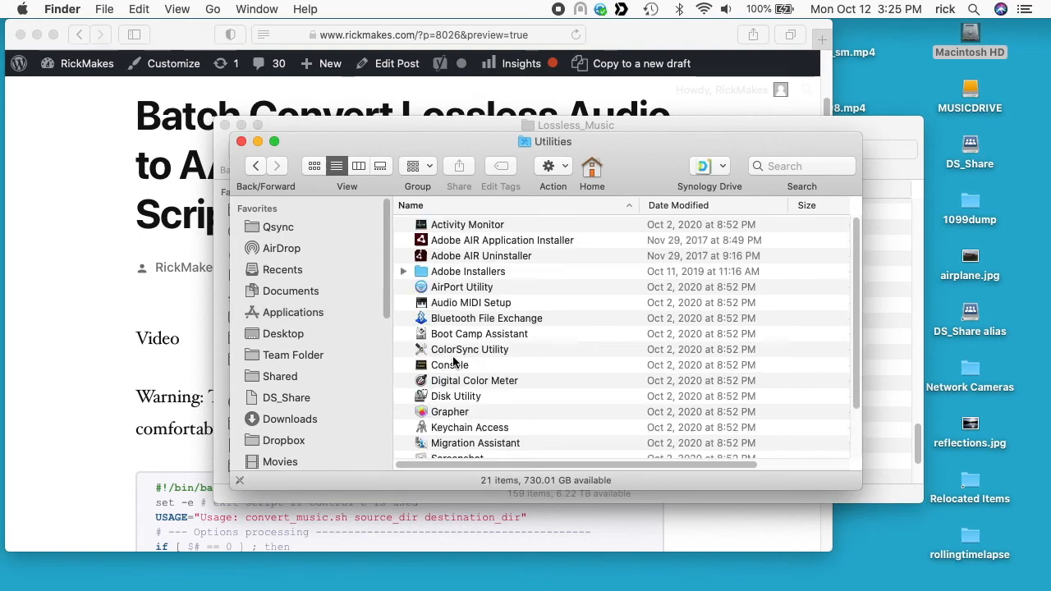
pyautogui.scroll(-3)
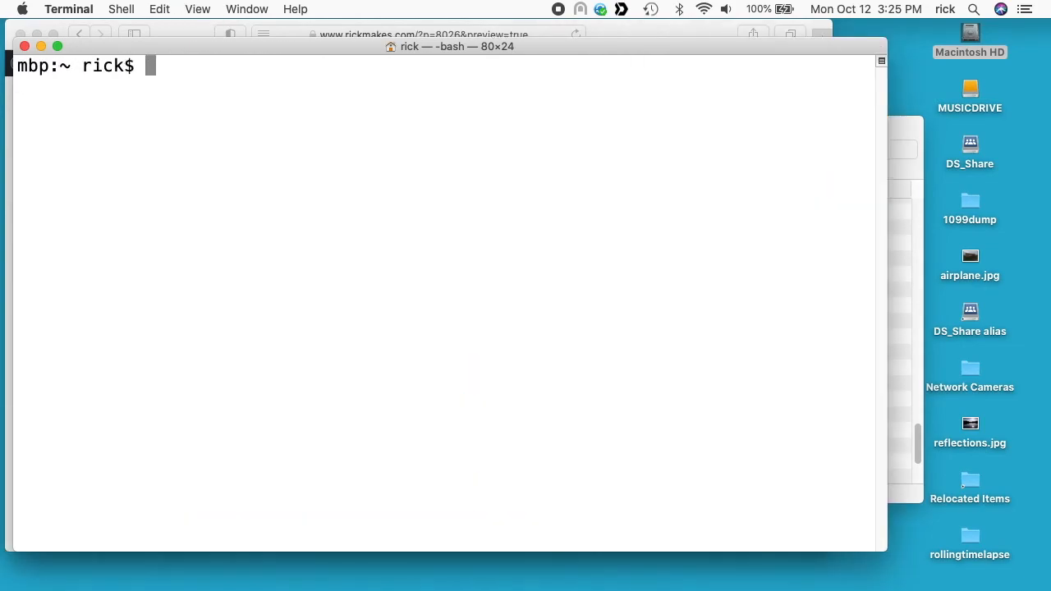
# - Change to the Desktop and create an empty convert_to_aac.sh file with touch
pyautogui.write('cd')
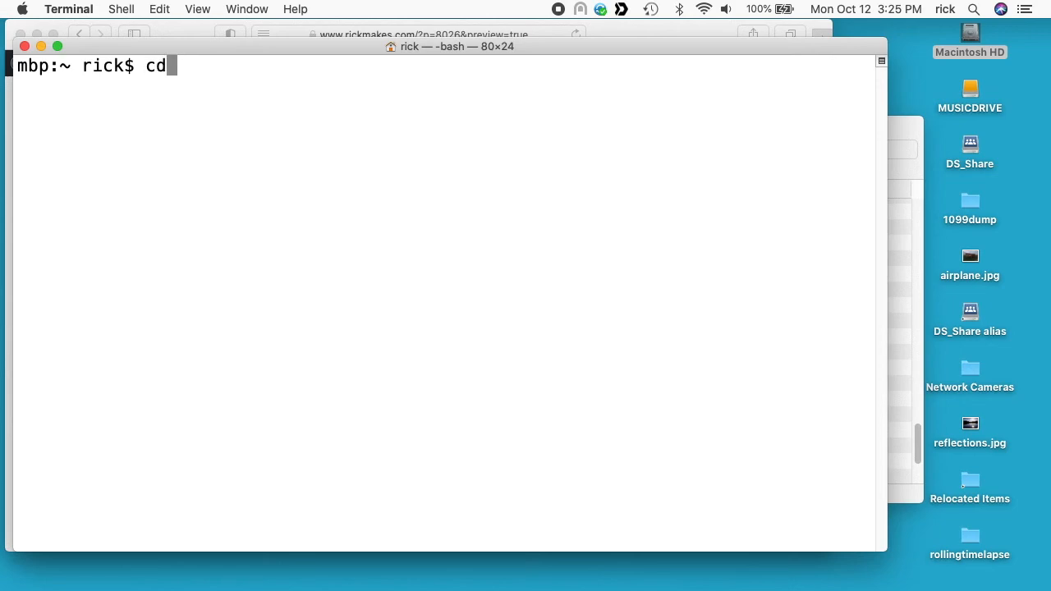
pyautogui.write('Desktop')
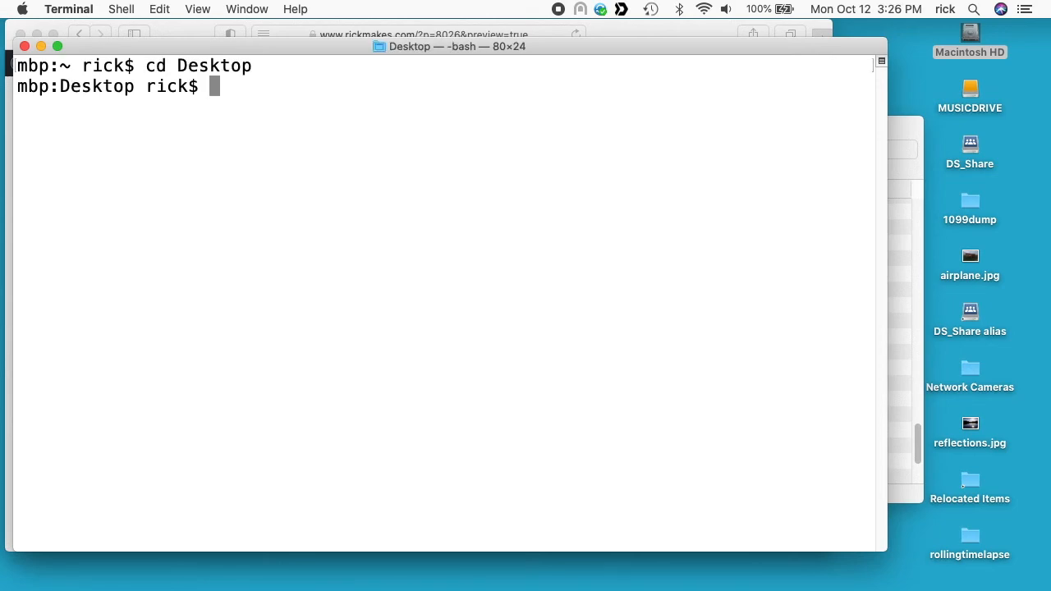
pyautogui.write('touch')
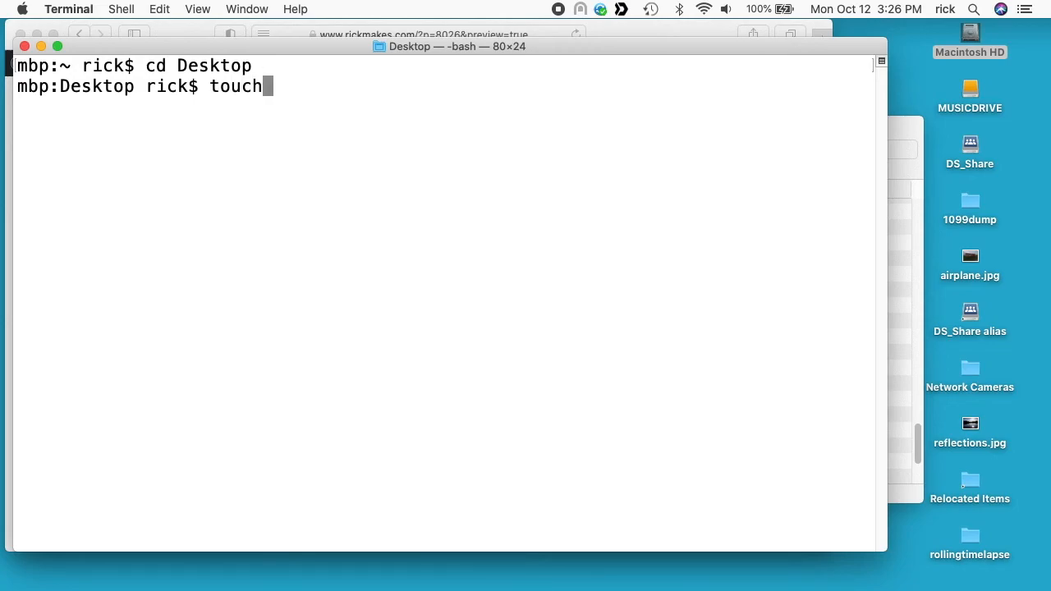
pyautogui.write('conver')
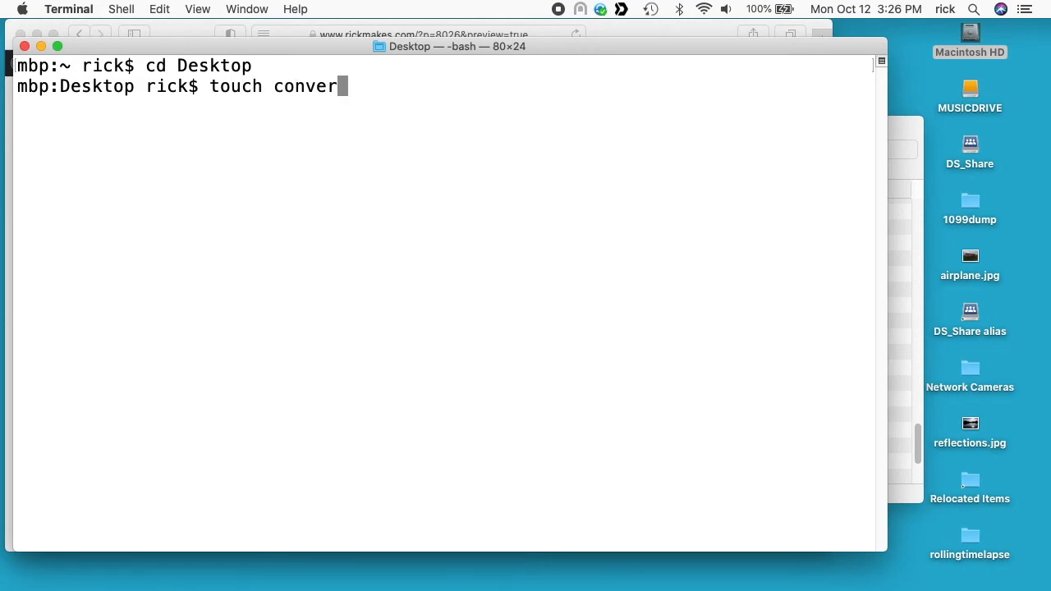
pyautogui.write('t_to_a')
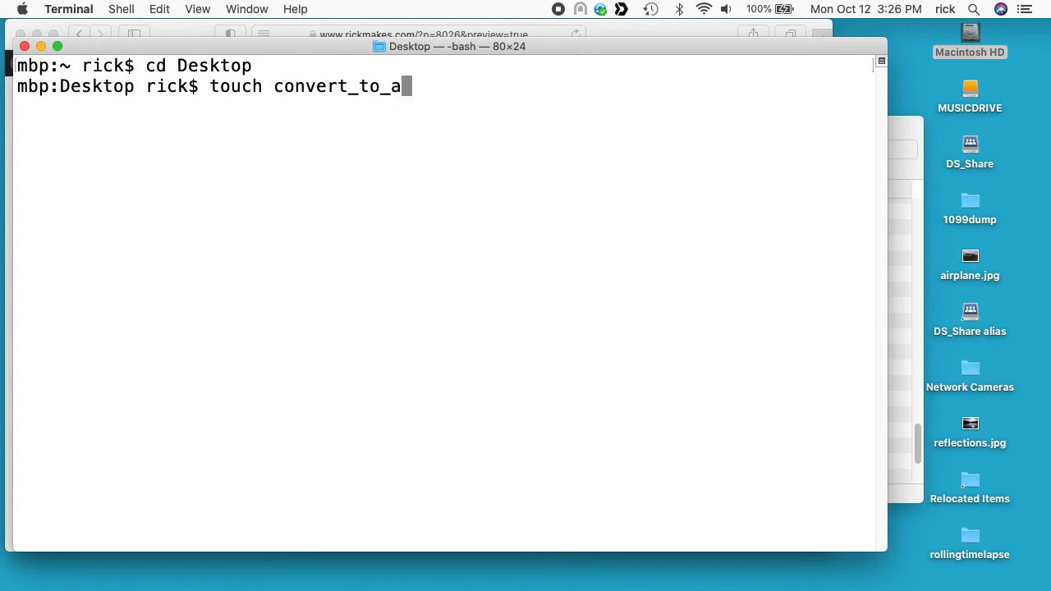
pyautogui.write('ac.sh')
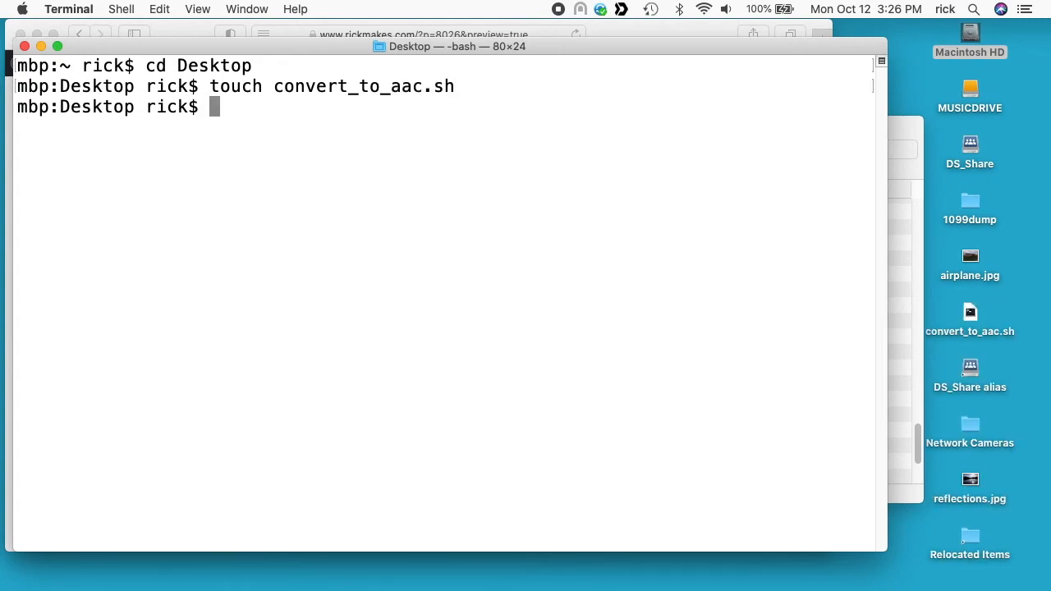
# - Make convert_to_aac.sh executable with chmod +x
pyautogui.write('chmod +')
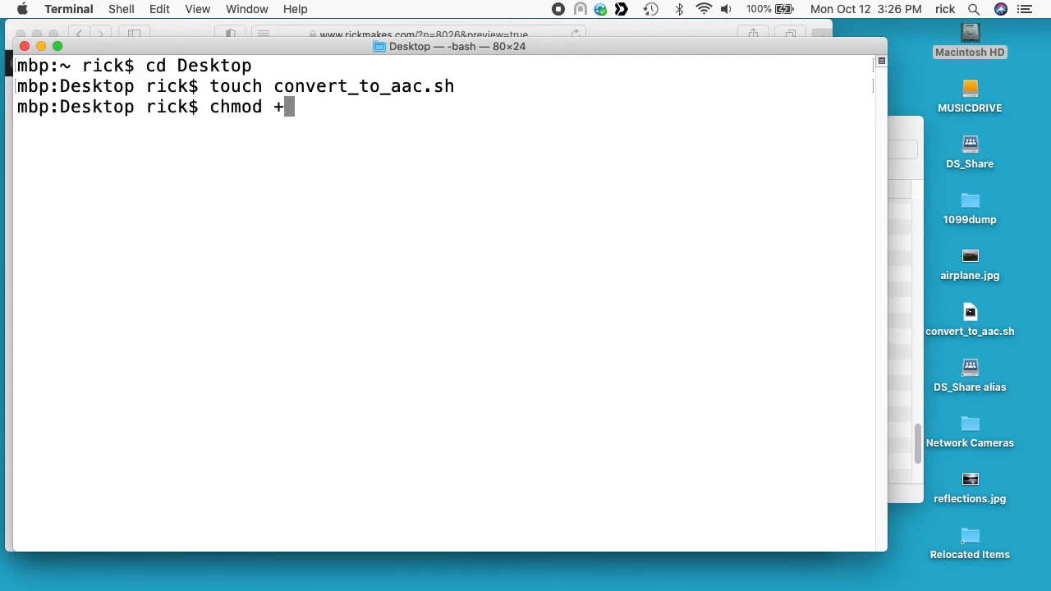
pyautogui.write('x convert_to_aac.sh')
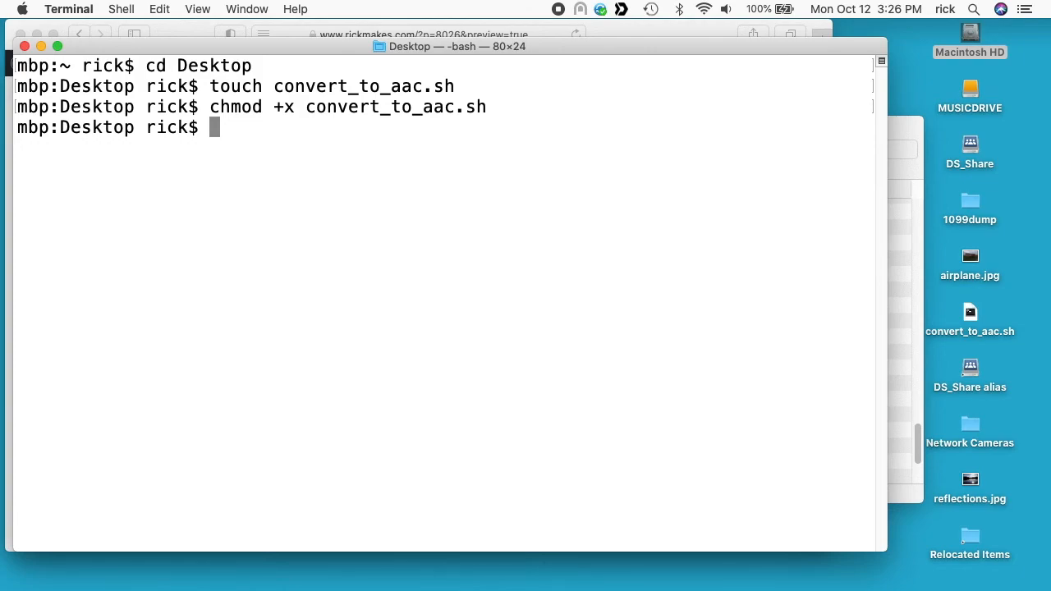
# - Run open -e convert_to_aac.sh so the script opens in TextEdit
pyautogui.write('open')
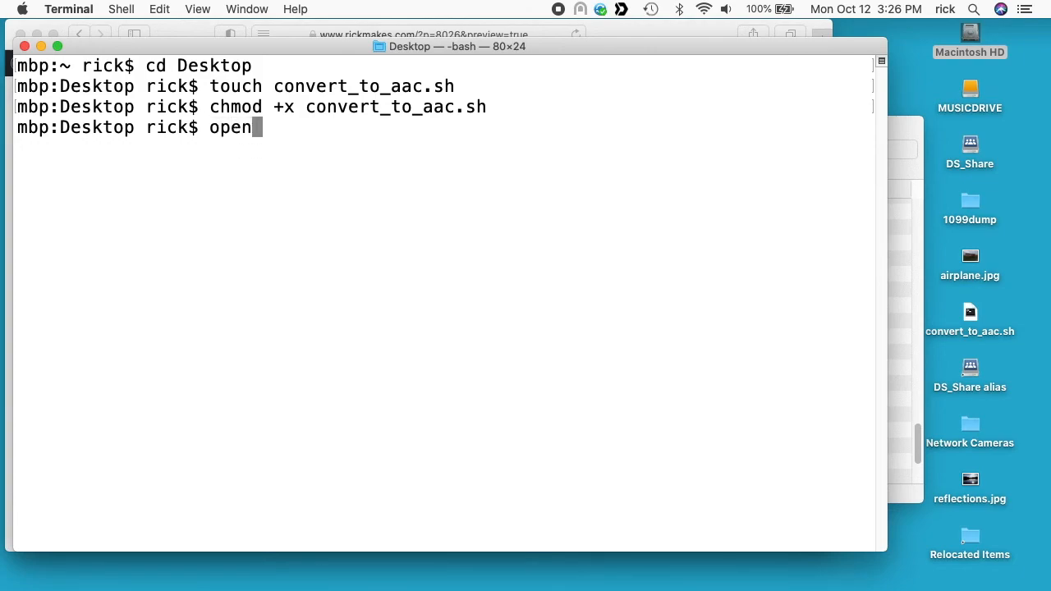
pyautogui.write('-e c')
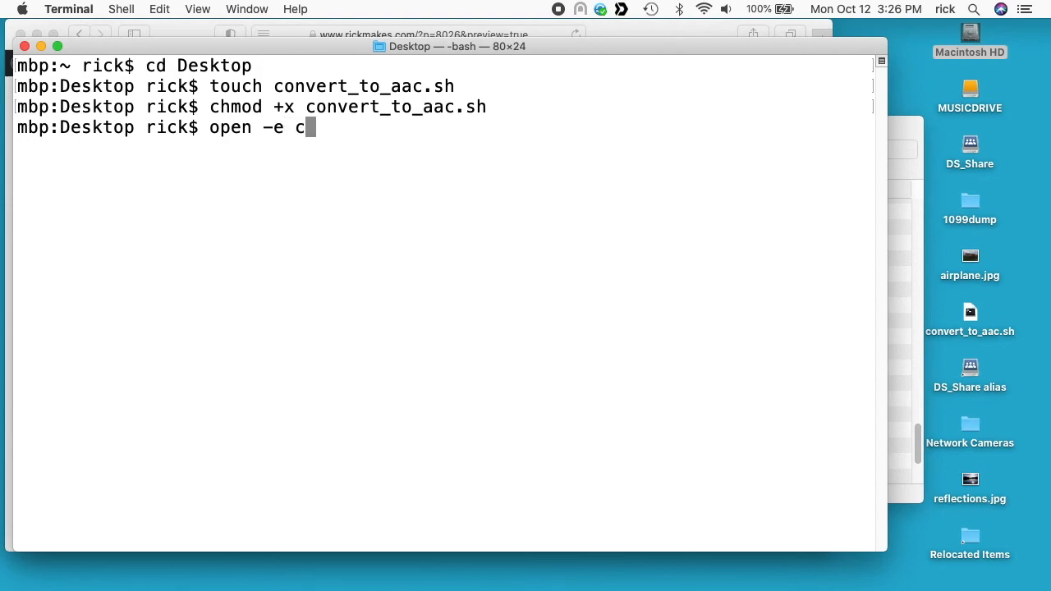
pyautogui.write('onvert_to_aac.sh')
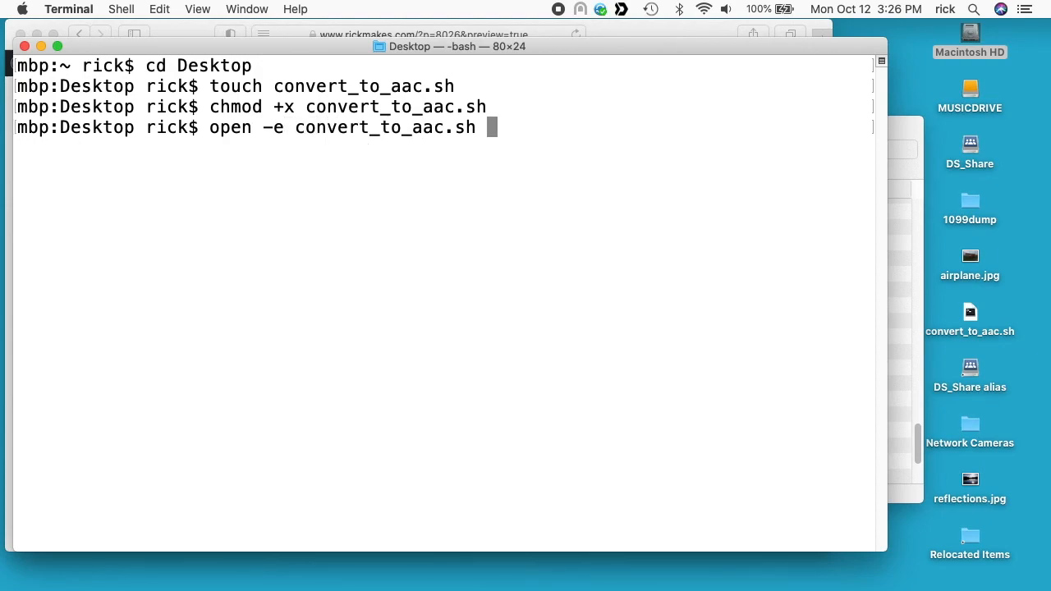
pyautogui.press('Return')
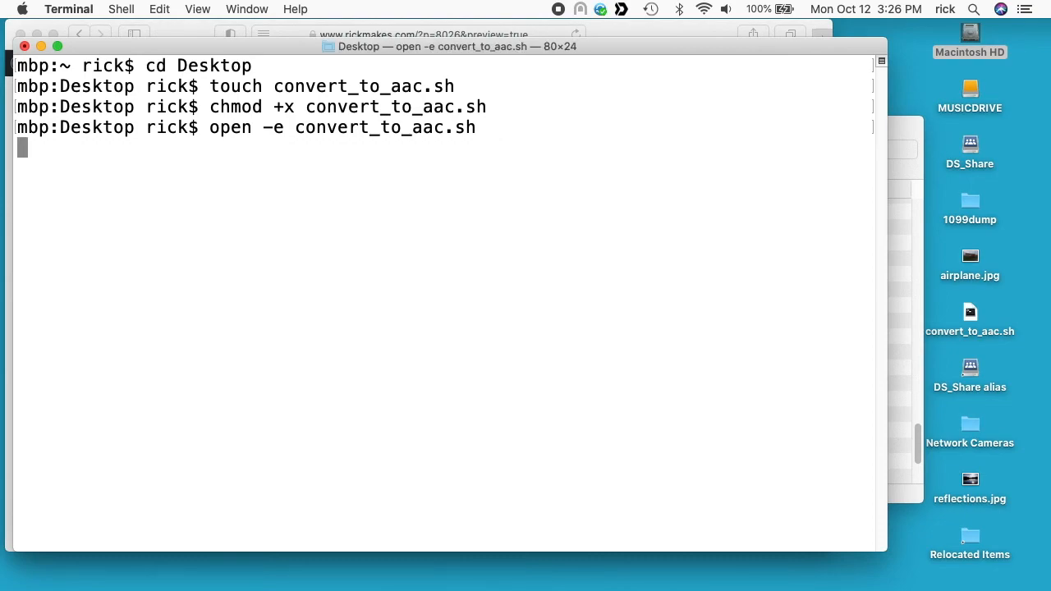
pyautogui.press('Return')
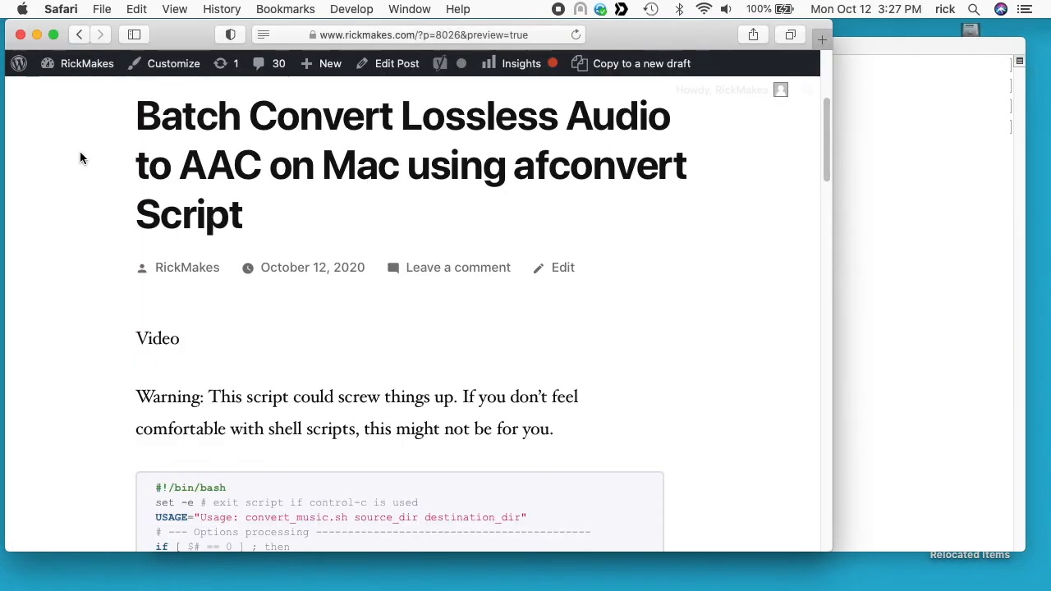
# - Scroll the Safari blog post down to the bash conversion script code block
pyautogui.scroll(-3)
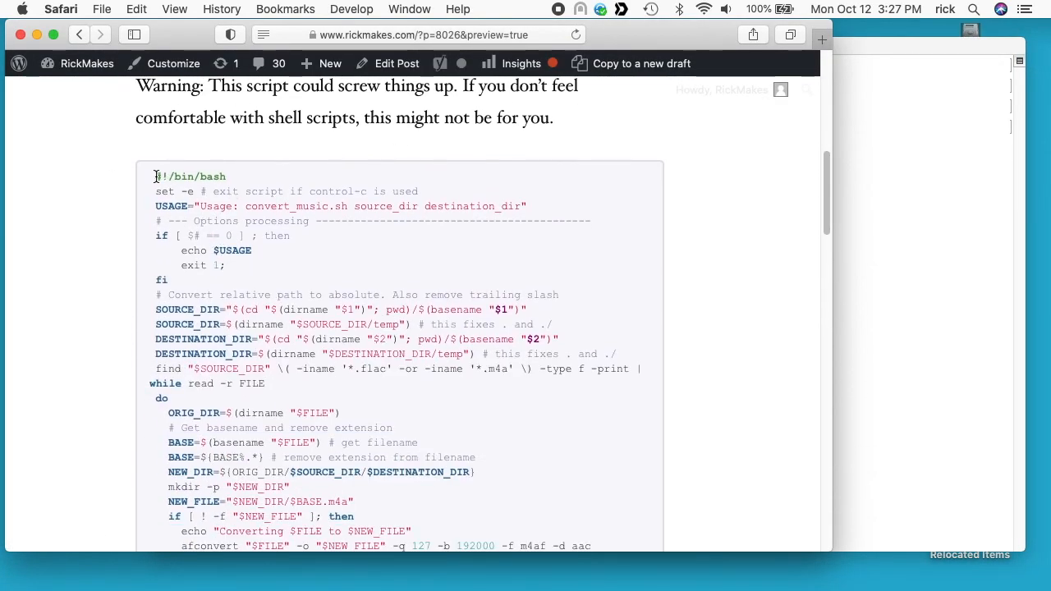
pyautogui.scroll(-3)
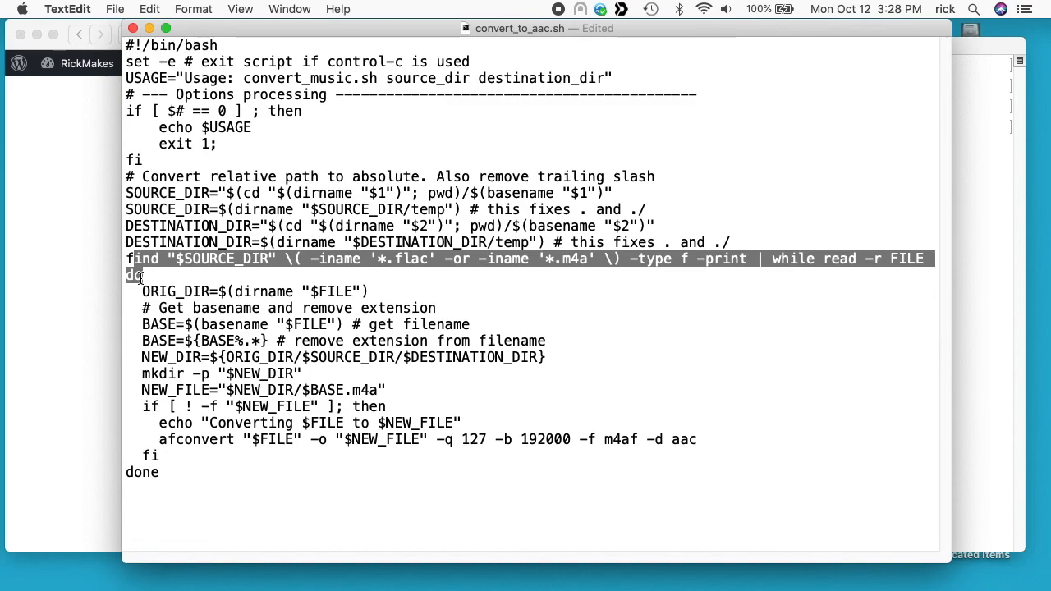
pyautogui.moveTo(565, 288)
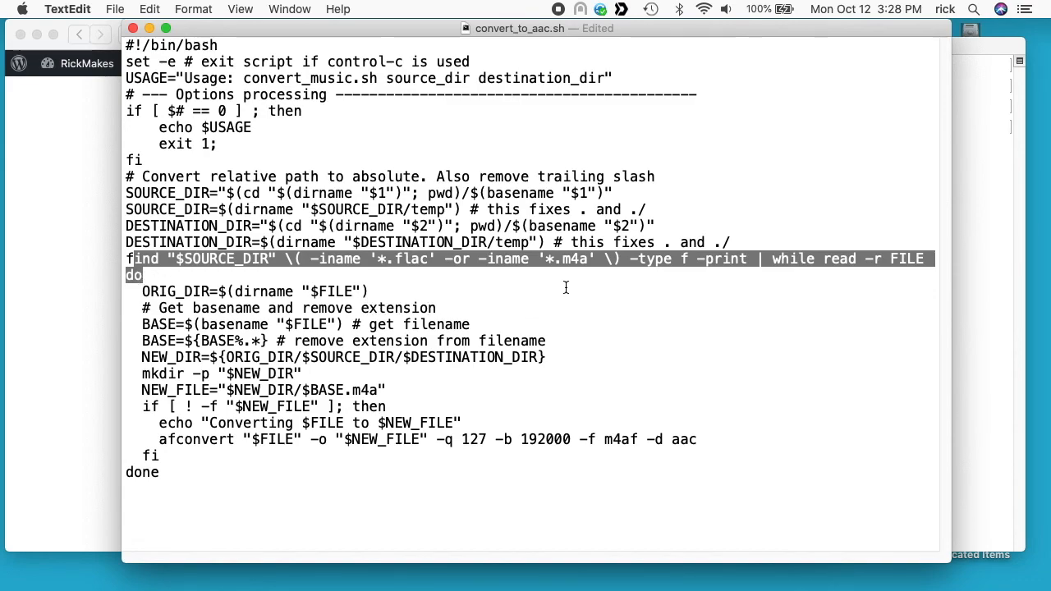
pyautogui.moveTo(574, 260)
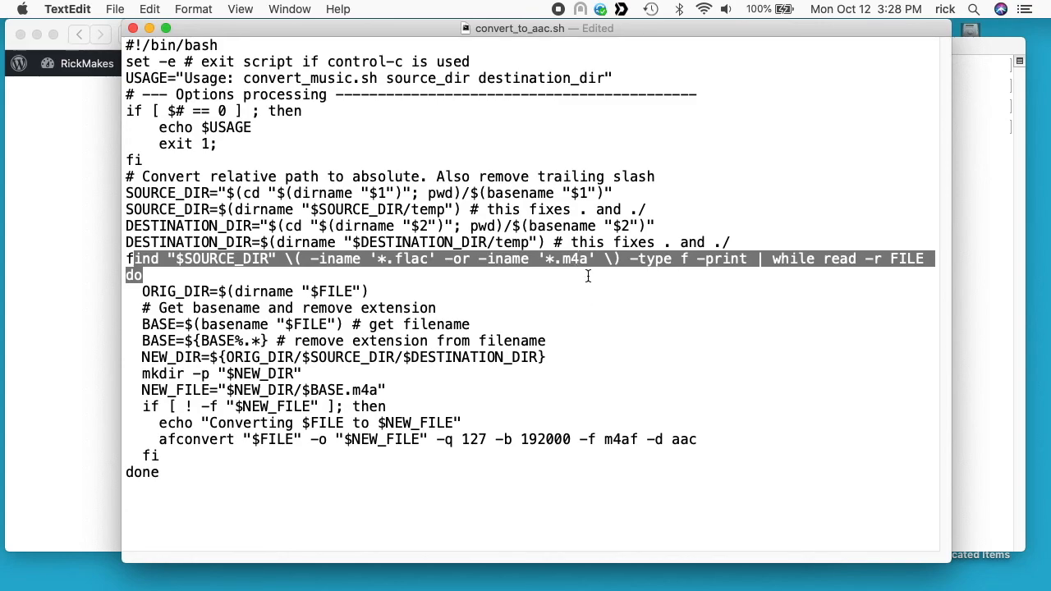
pyautogui.moveTo(578, 264)
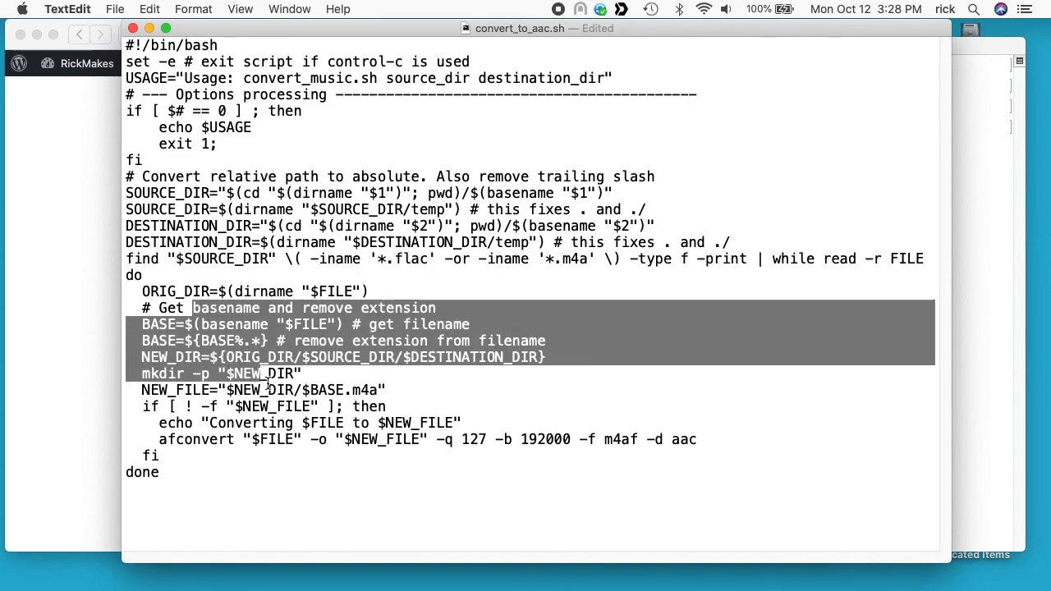
# - Review the afconvert line, highlighting its $FILE input and $NEW_FILE output arguments
pyautogui.click(254, 340)
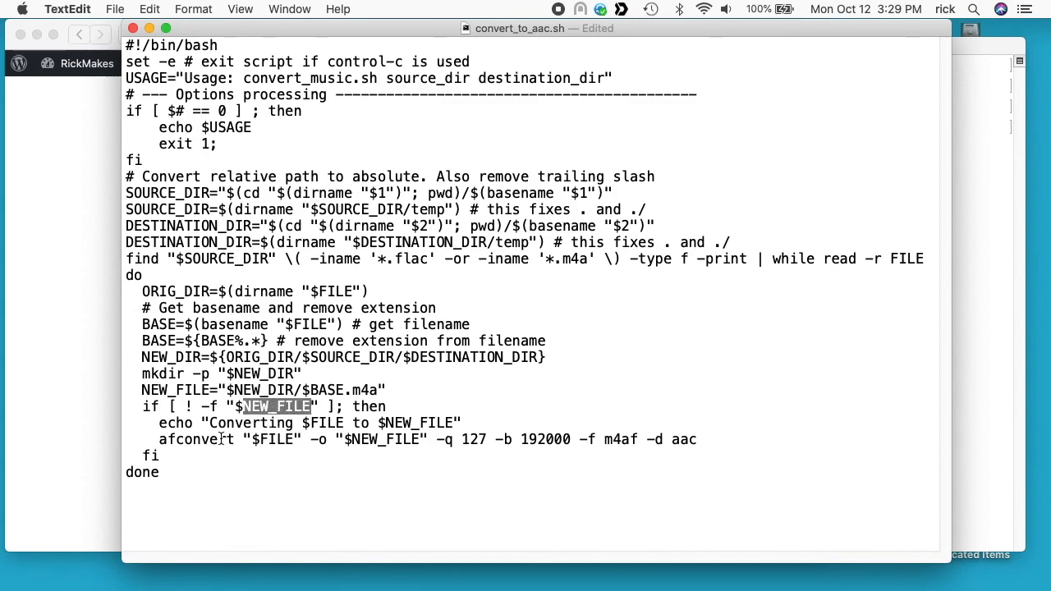
pyautogui.moveTo(215, 440)
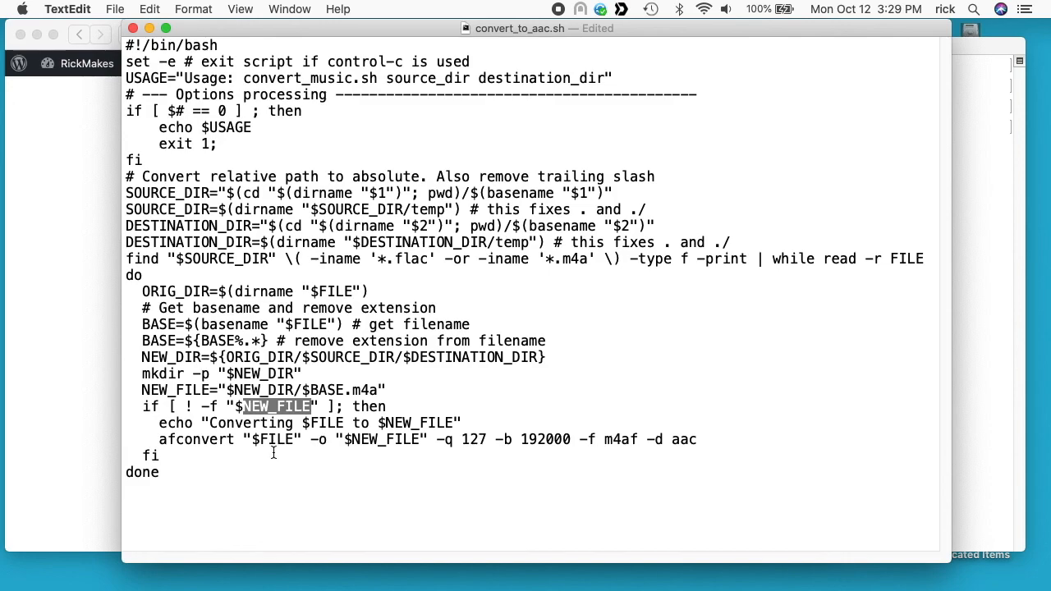
pyautogui.doubleClick(271, 440)
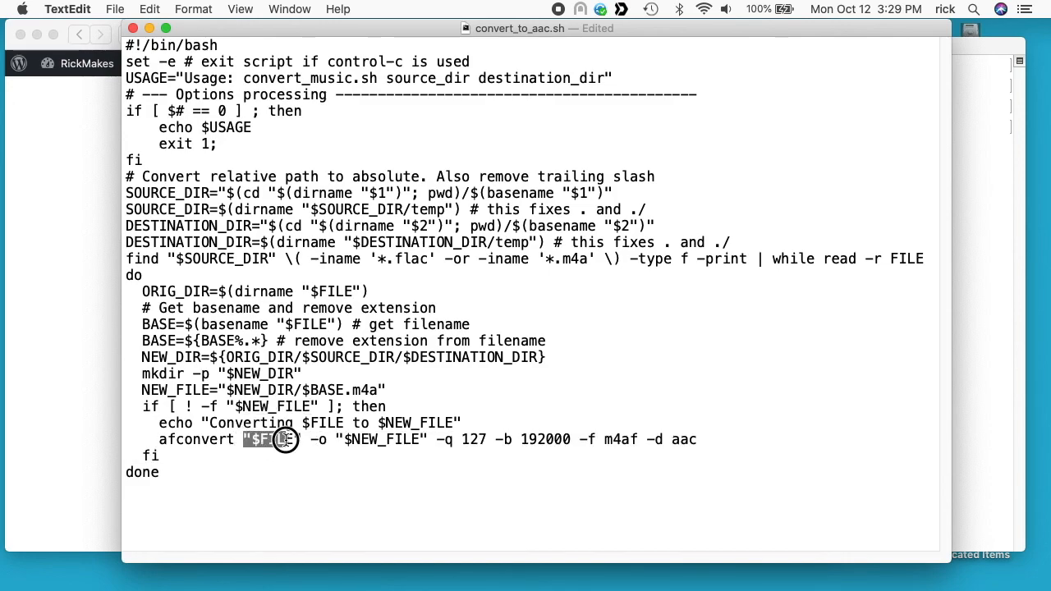
pyautogui.doubleClick(271, 440)
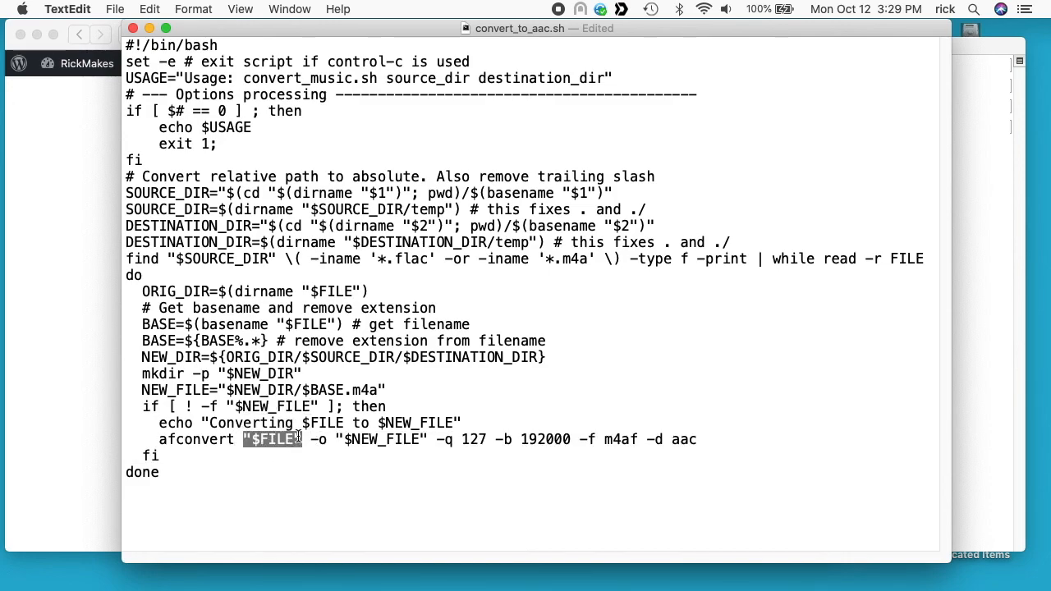
pyautogui.doubleClick(377, 440)
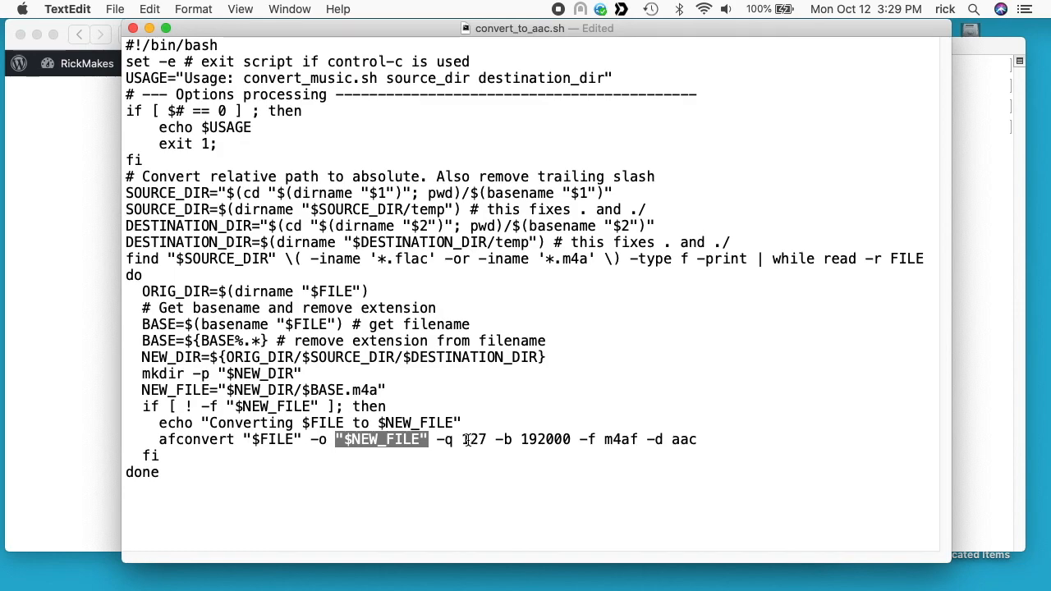
pyautogui.moveTo(466, 440)
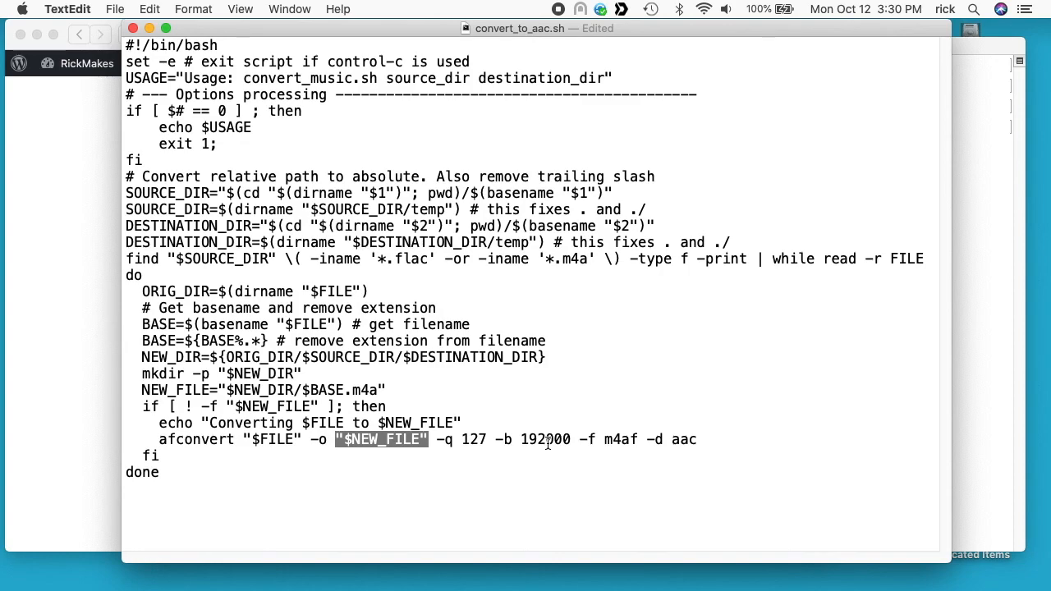
pyautogui.moveTo(546, 443)
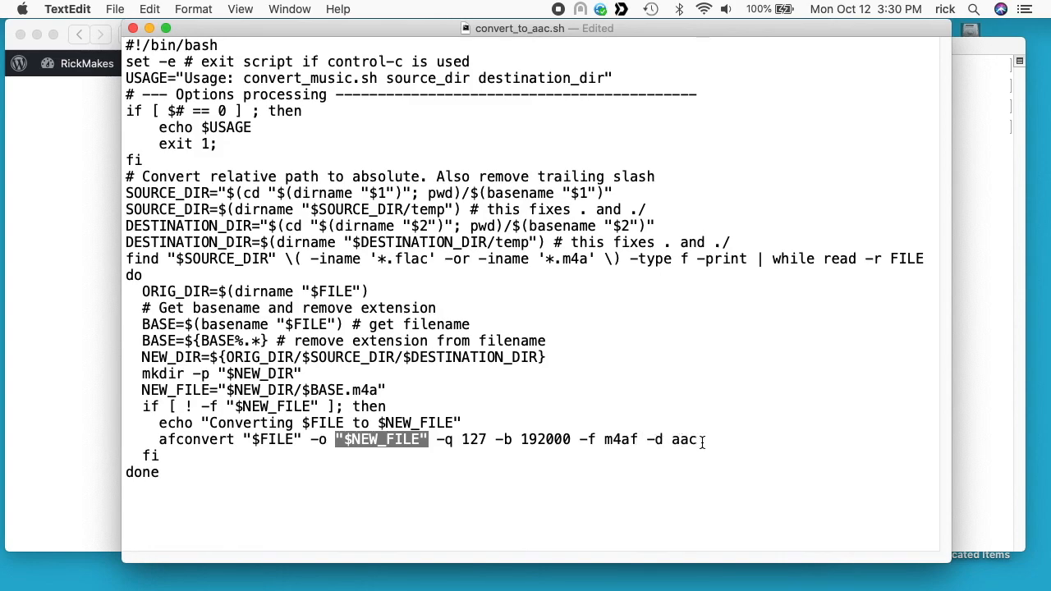
# - Replace convert_music.sh with convert_to_aac.sh in the script's USAGE line
pyautogui.doubleClick(309, 79)
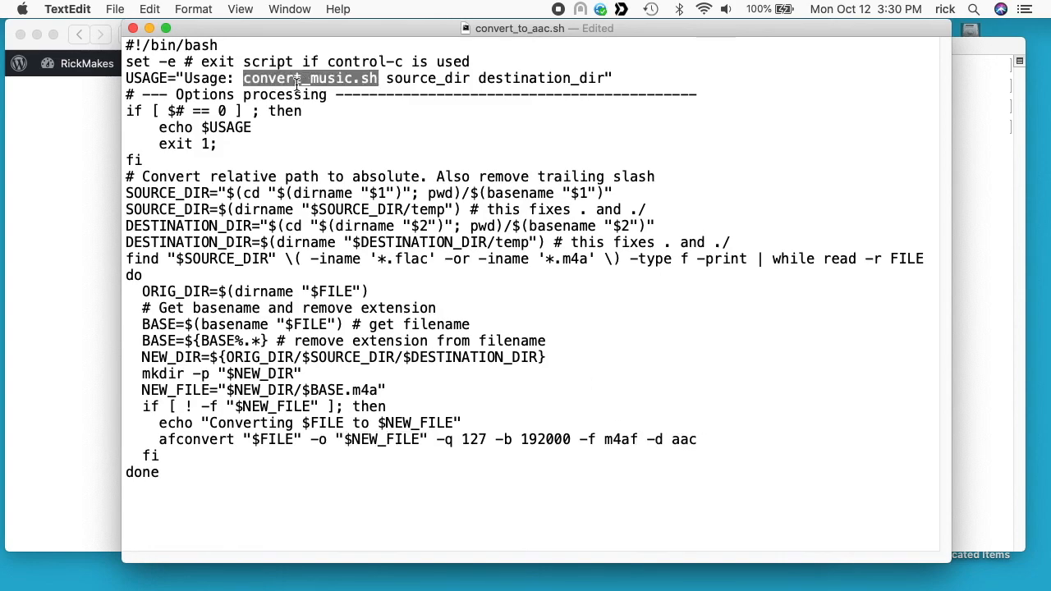
pyautogui.write('convert')
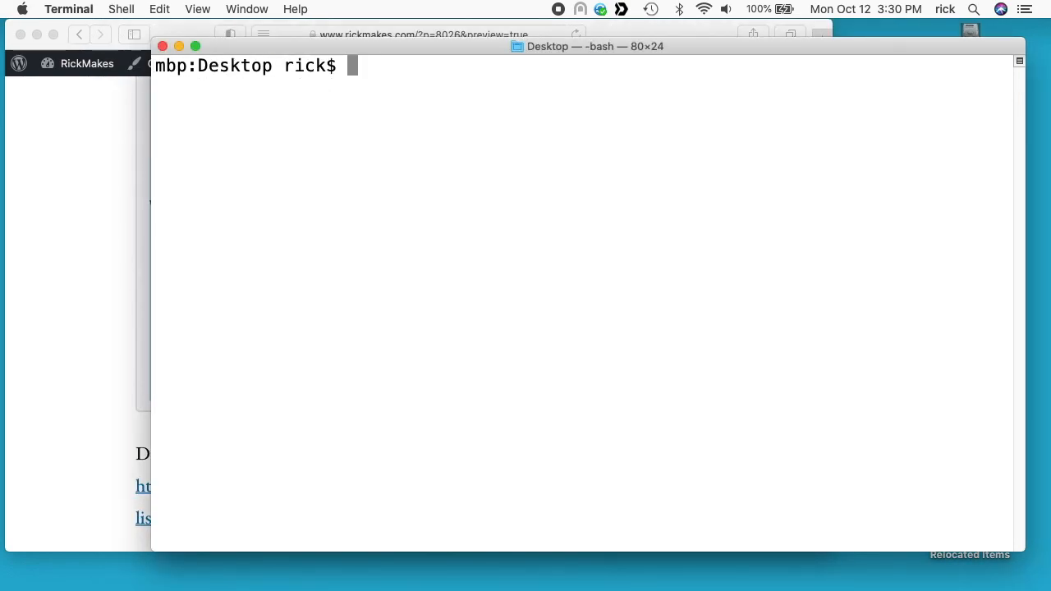
# - Run ./convert_to_aac.sh with no arguments to see its usage message, then enter it again
pyautogui.write('./')
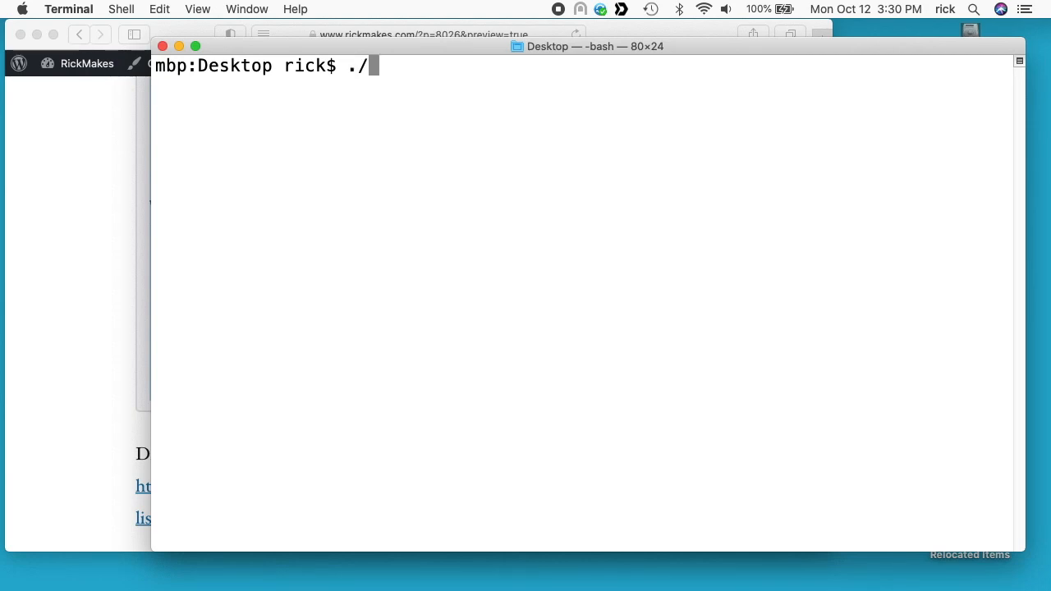
pyautogui.write('convert_to_aac.sh')
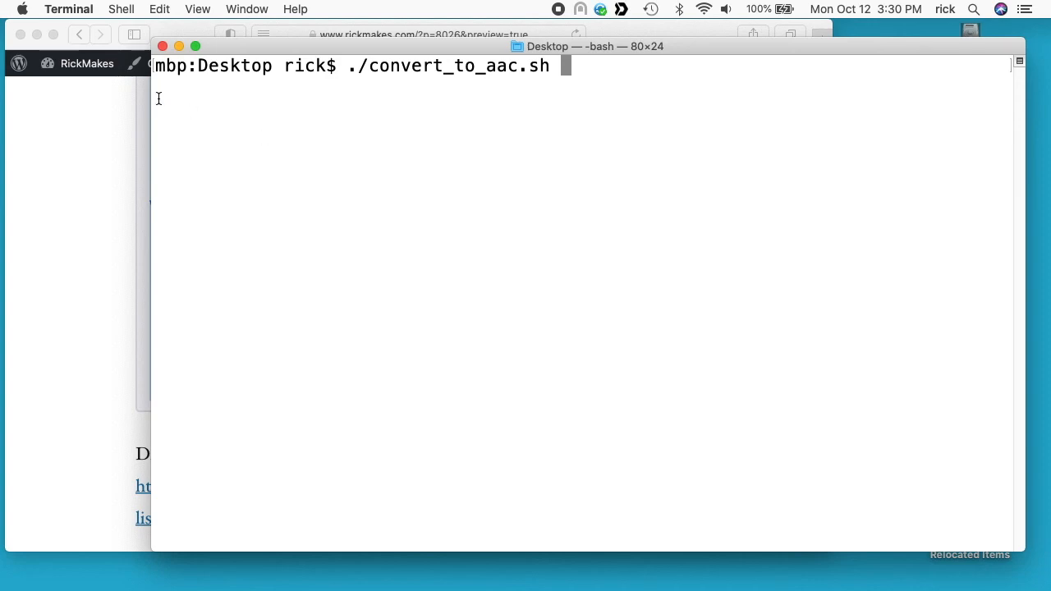
pyautogui.moveTo(349, 115)
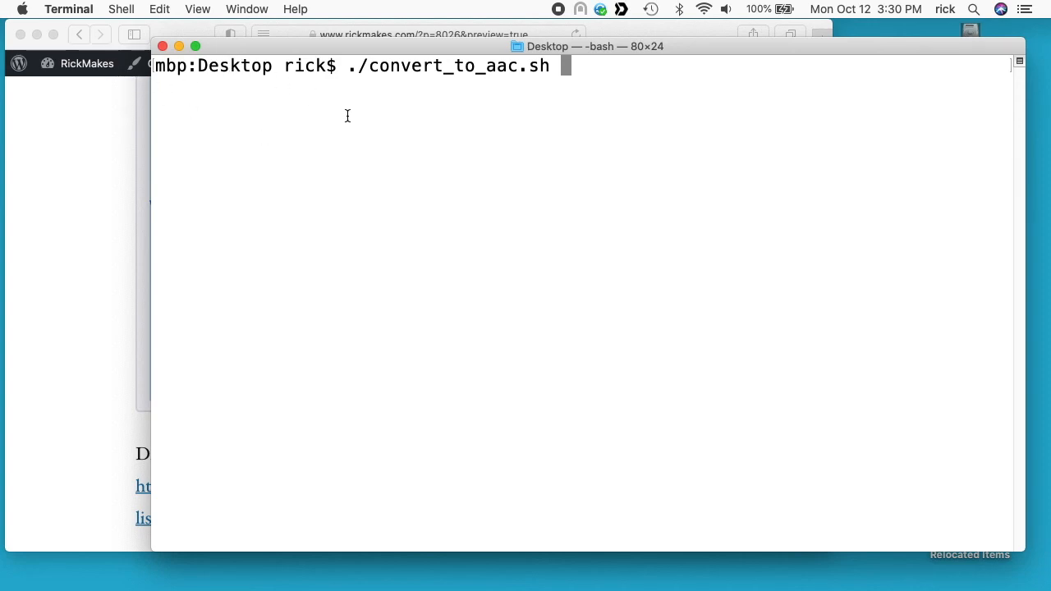
pyautogui.moveTo(348, 121)
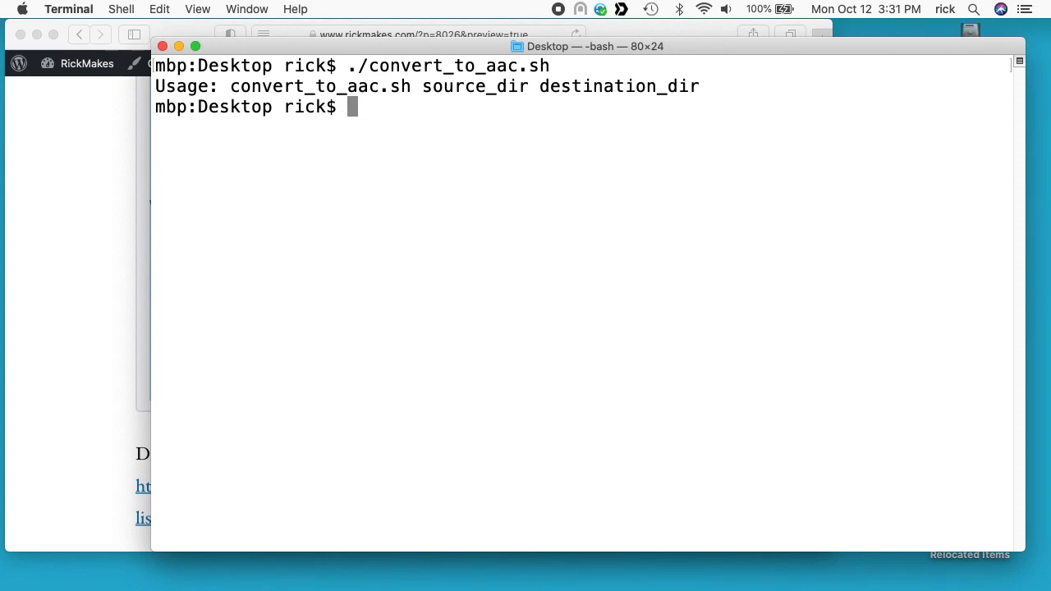
pyautogui.write('./convert_to_aac.sh')
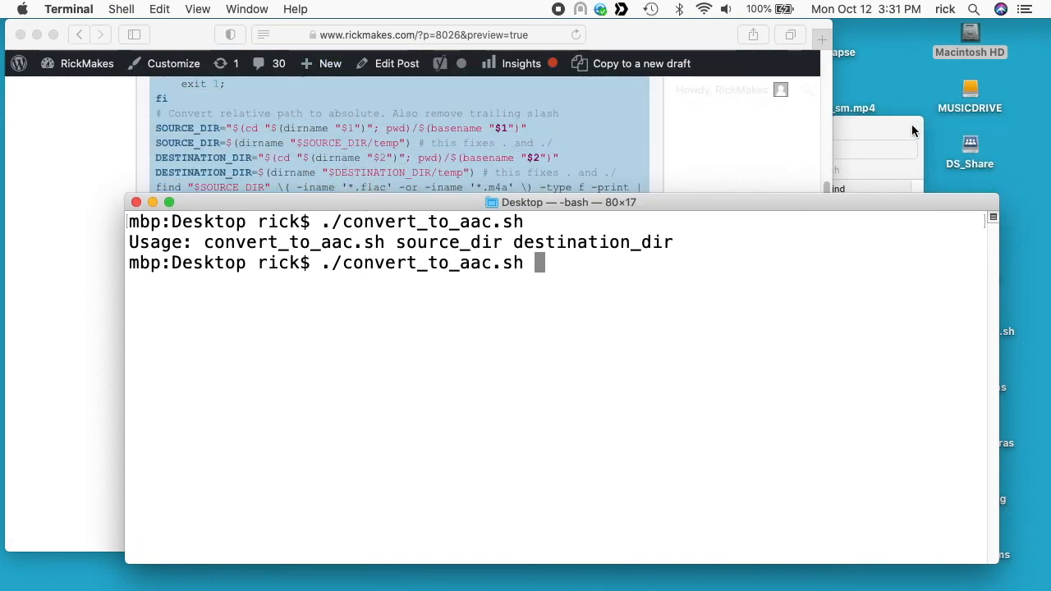
pyautogui.moveTo(673, 292)
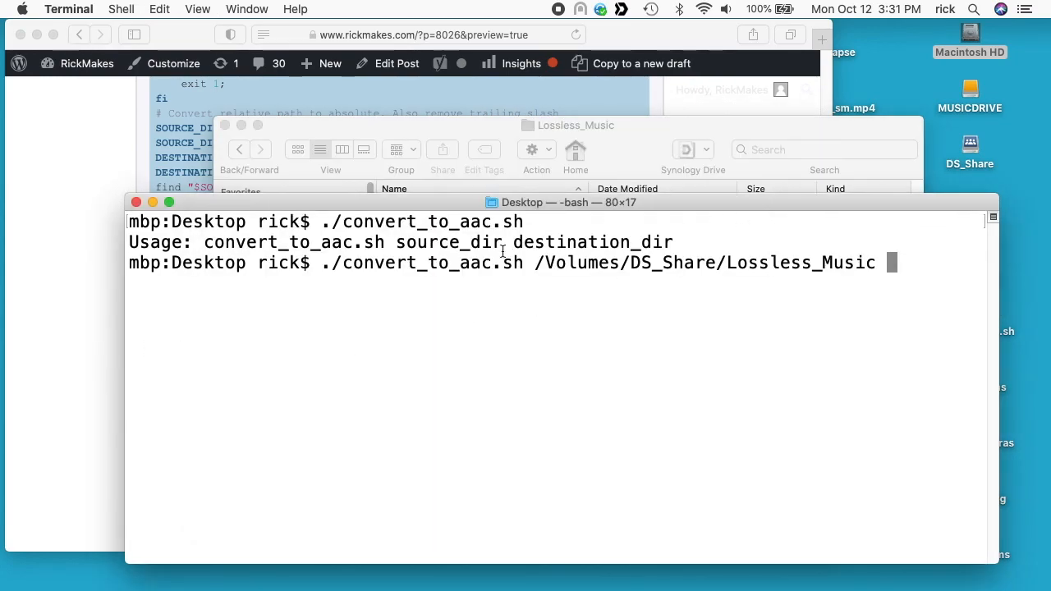
pyautogui.moveTo(857, 315)
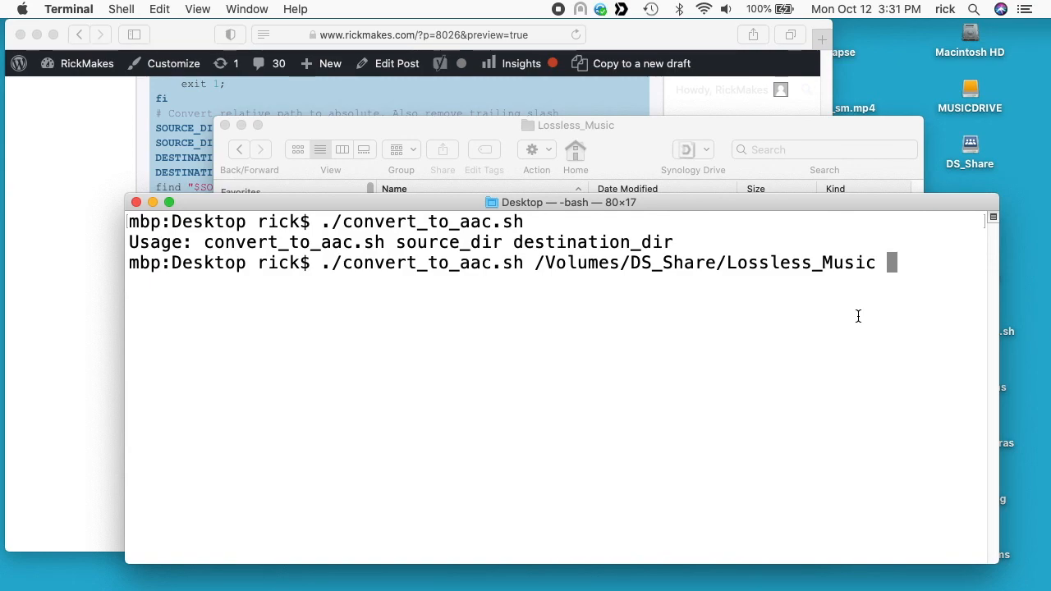
pyautogui.moveTo(706, 329)
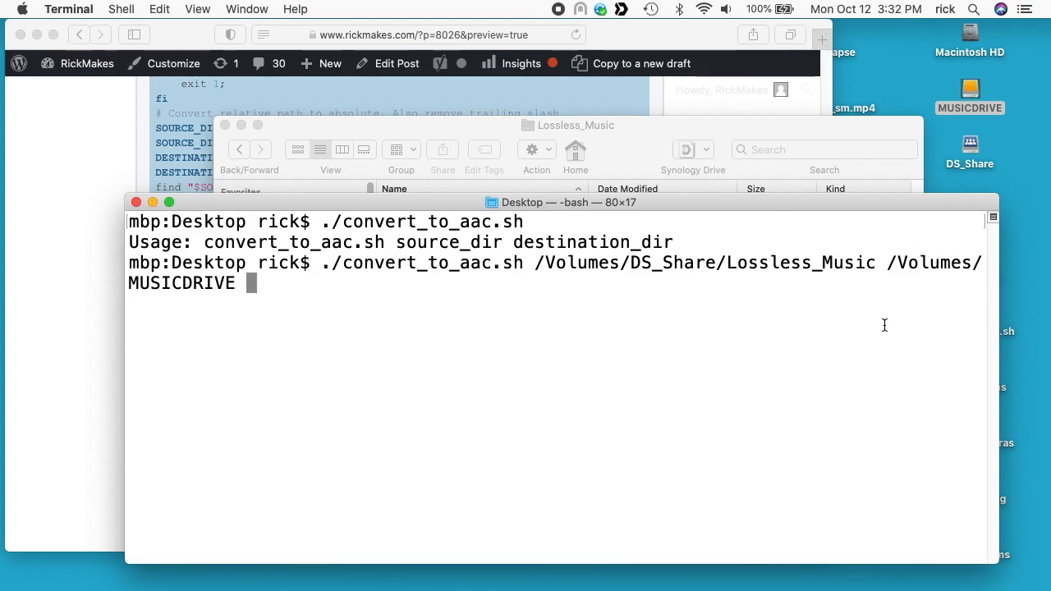
pyautogui.moveTo(539, 263)
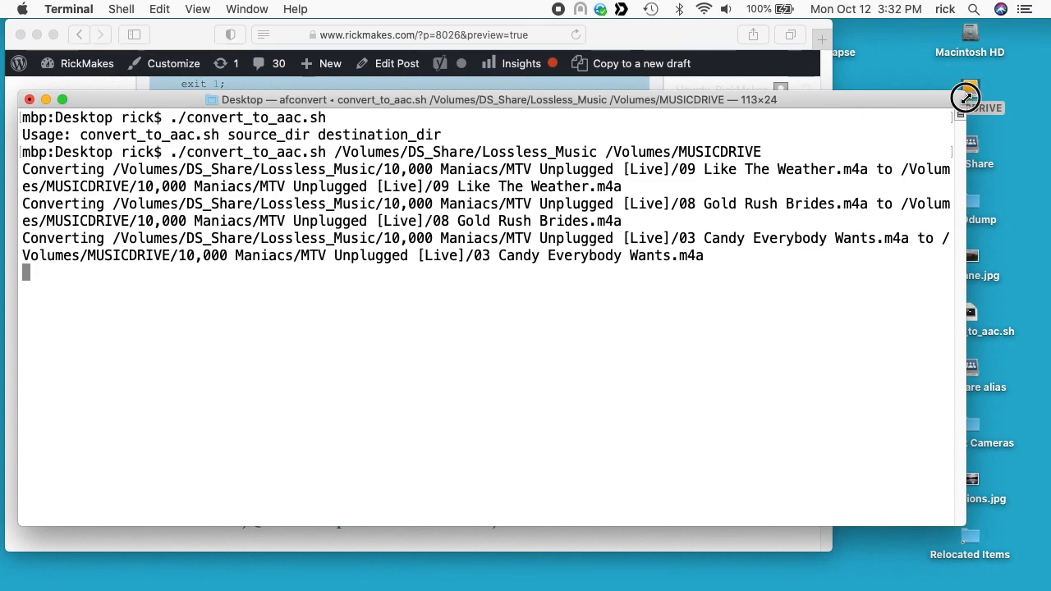
# - Open MUSICDRIVE from the desktop and expand 10,000 Maniacs and MTV Unplugged [Live] to show the converted tracks
pyautogui.click(969, 92)
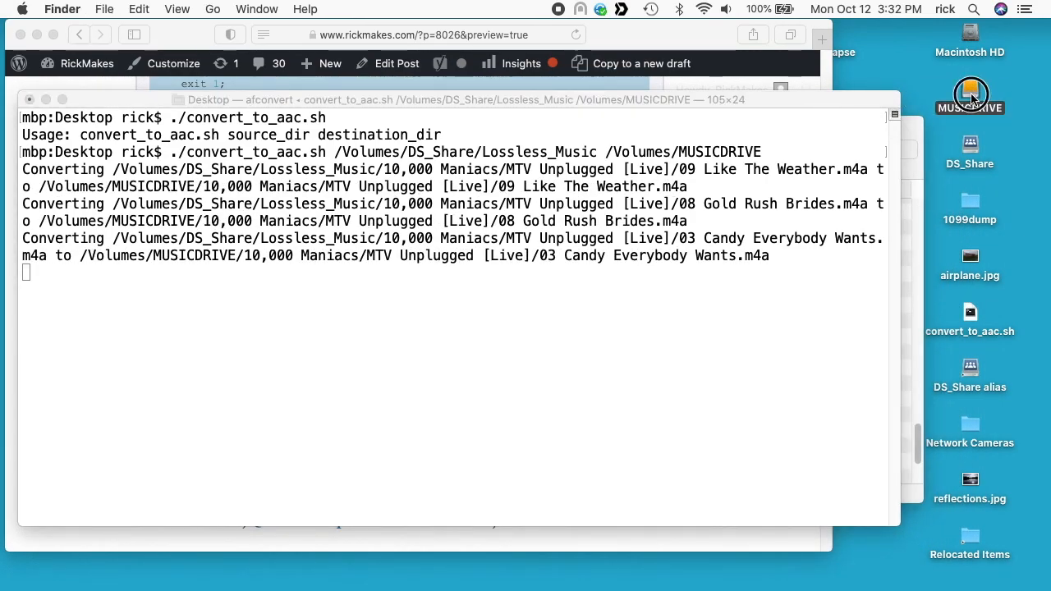
pyautogui.doubleClick(969, 94)
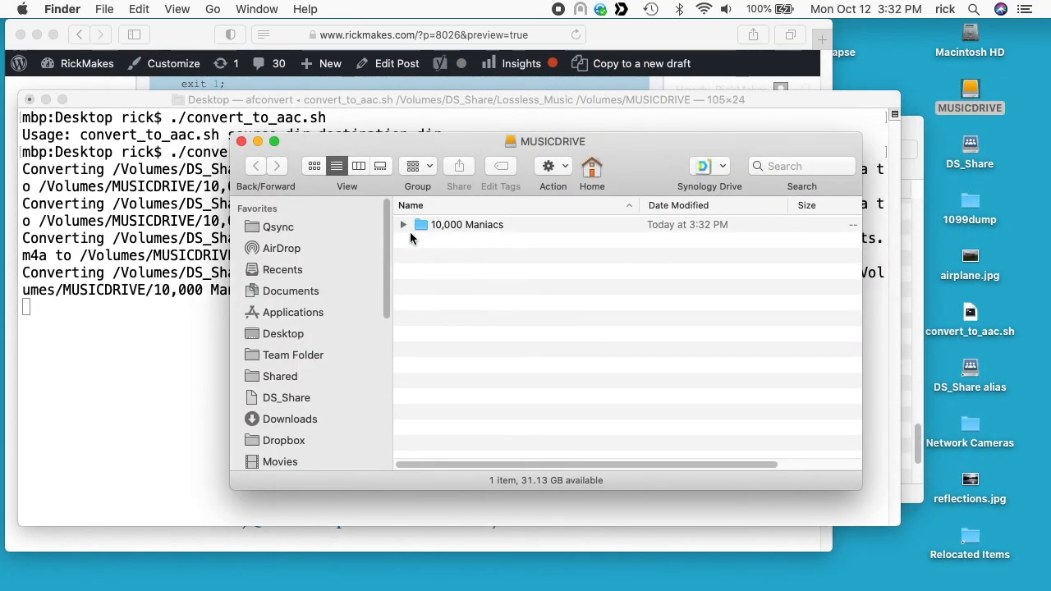
pyautogui.click(404, 223)
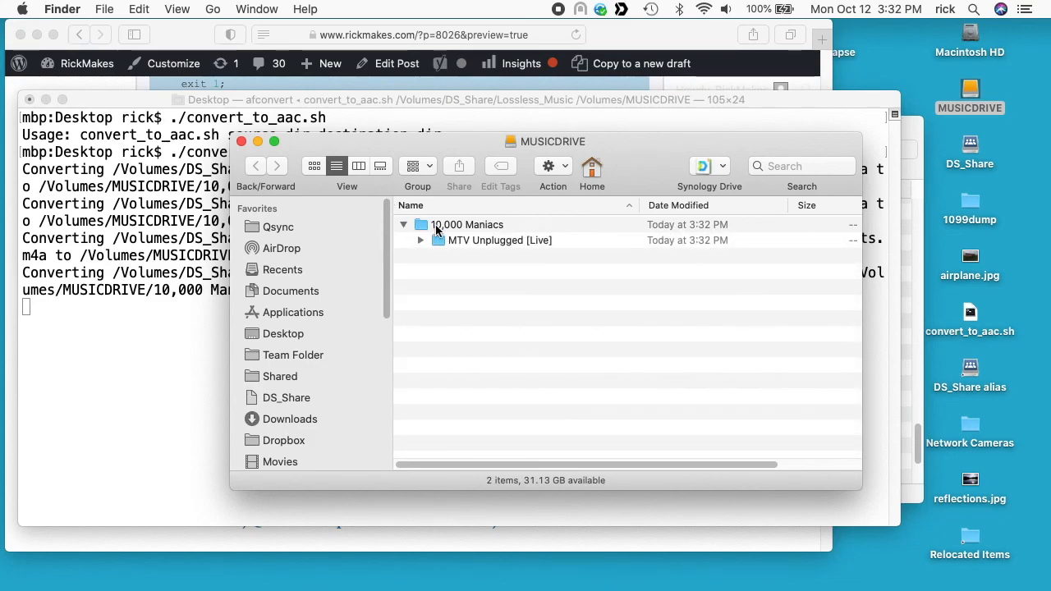
pyautogui.click(420, 240)
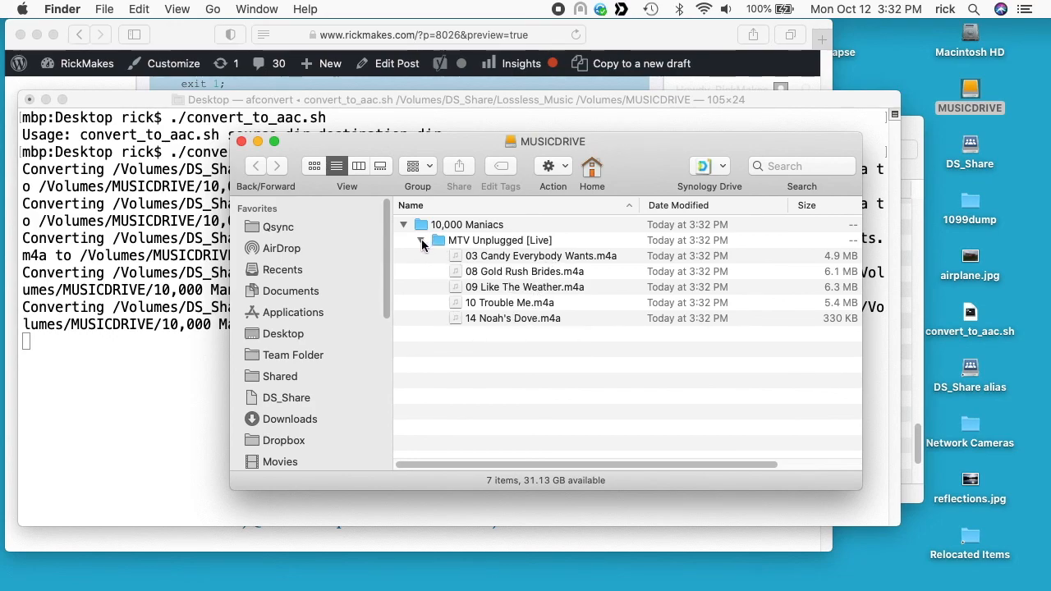
pyautogui.click(420, 240)
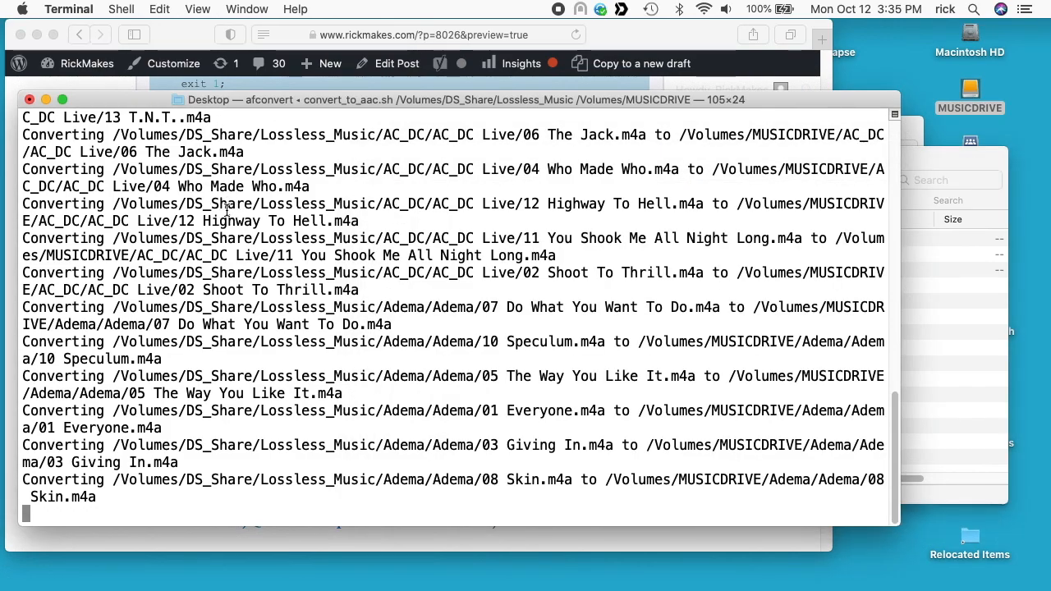
# - Stop the conversion with Control-C, then expand and collapse 10,000 Maniacs and AC_DC on MUSICDRIVE
pyautogui.press('ctrl+c')
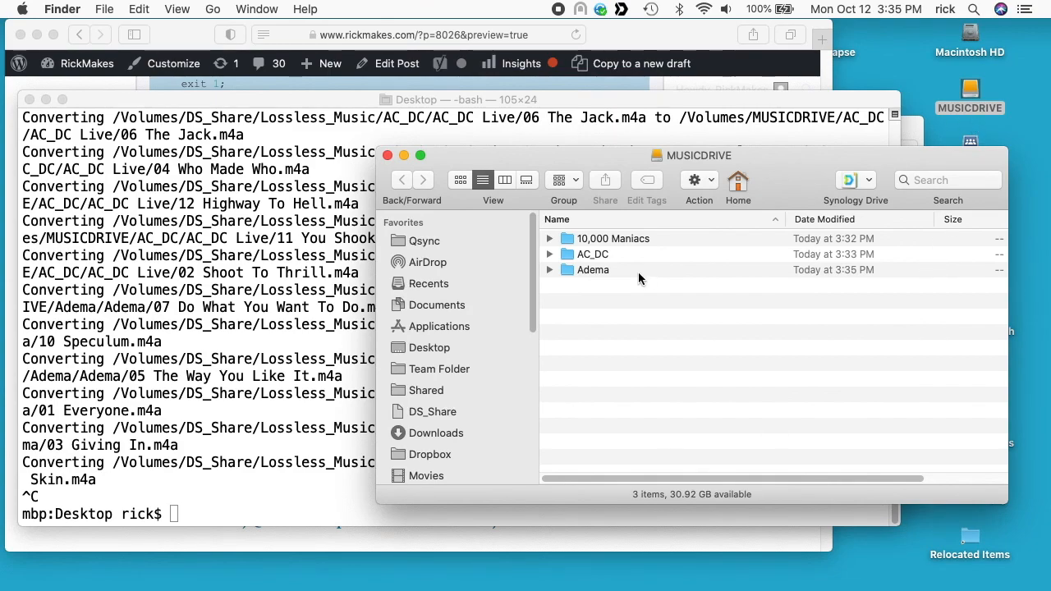
pyautogui.click(548, 238)
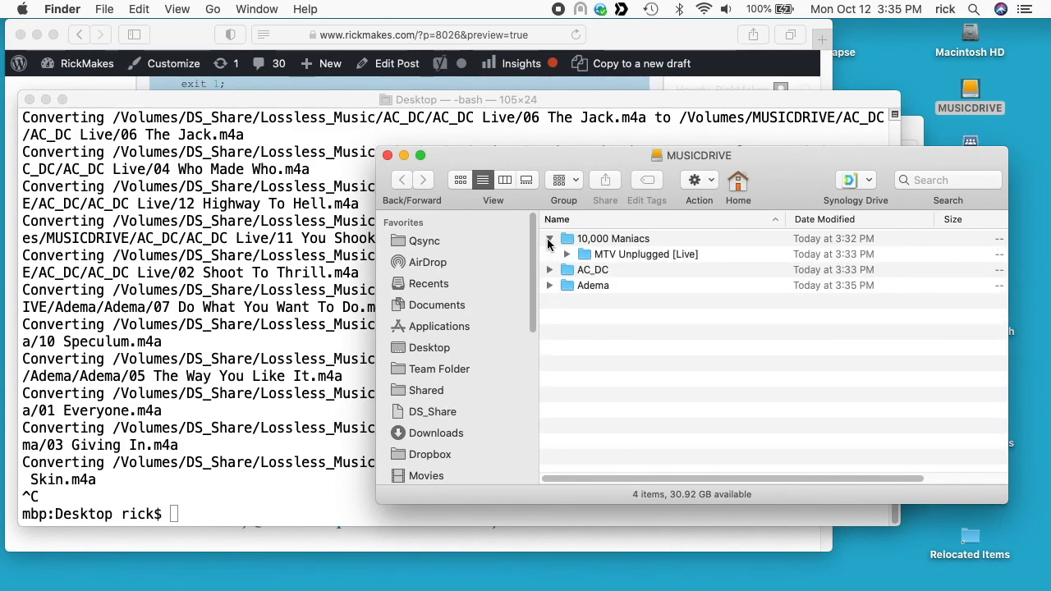
pyautogui.click(567, 253)
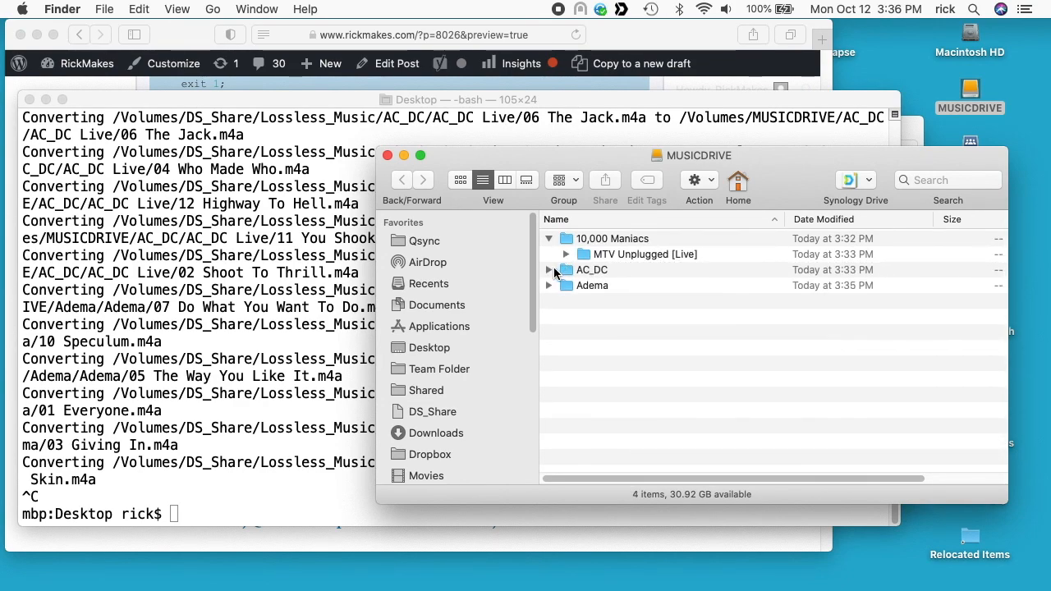
pyautogui.click(548, 270)
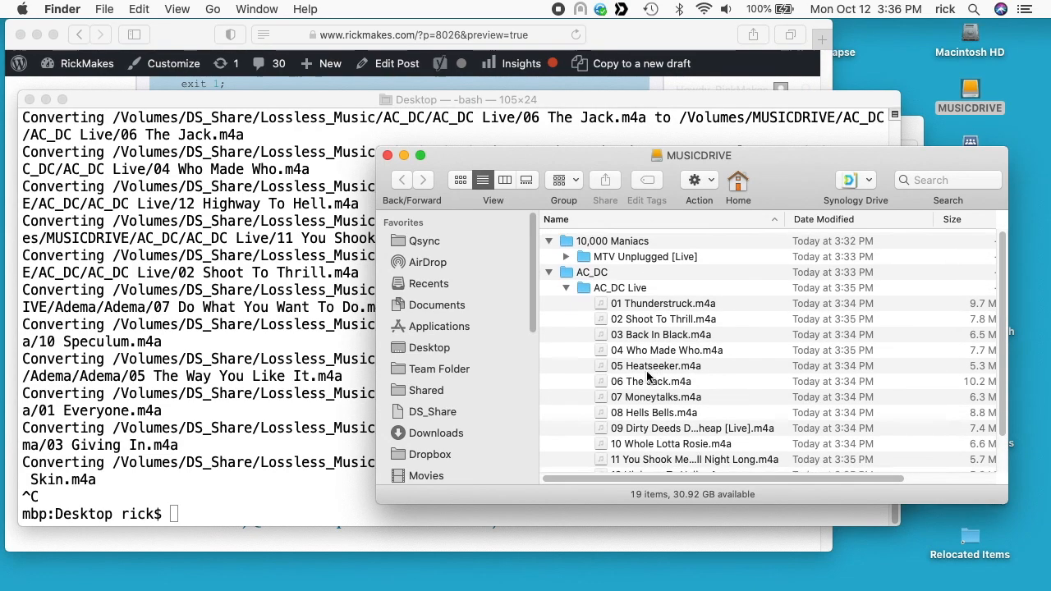
pyautogui.click(564, 287)
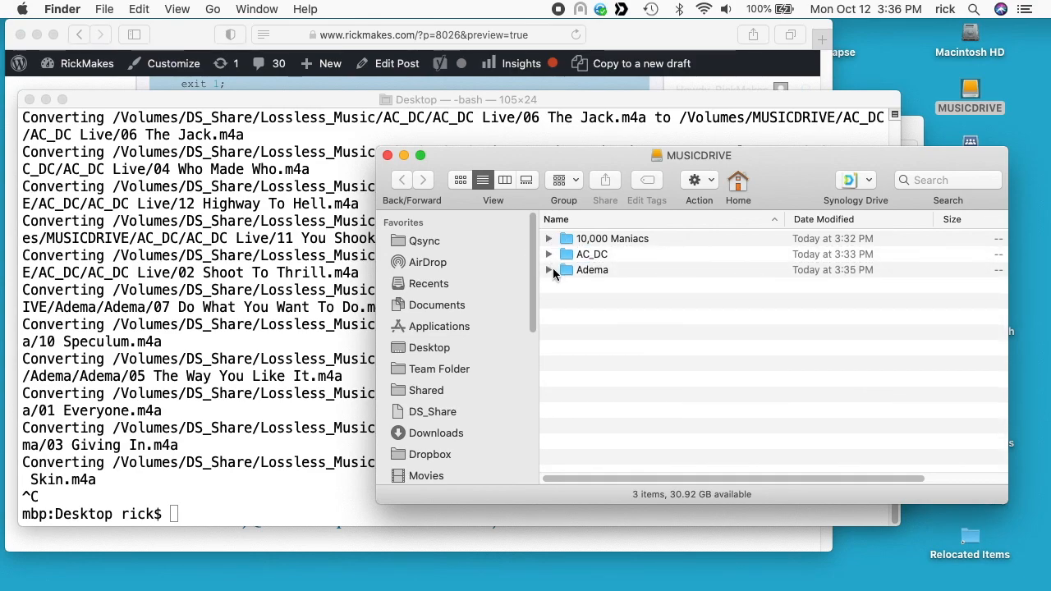
# - Expand Adema and its inner album folder on MUSICDRIVE and select the 10 Speculum.m4a track
pyautogui.click(549, 269)
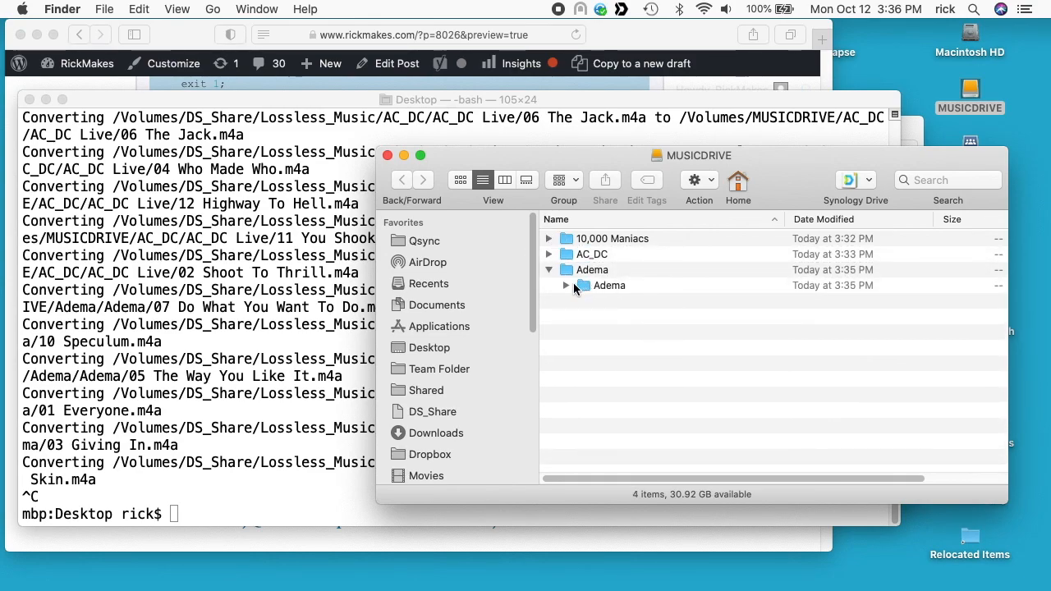
pyautogui.click(564, 286)
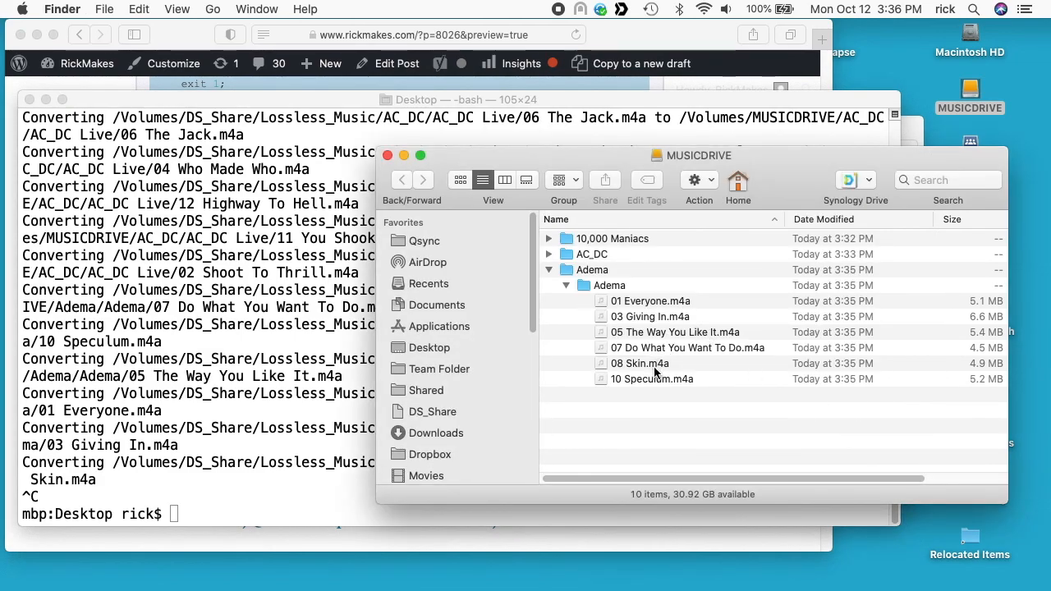
pyautogui.click(640, 363)
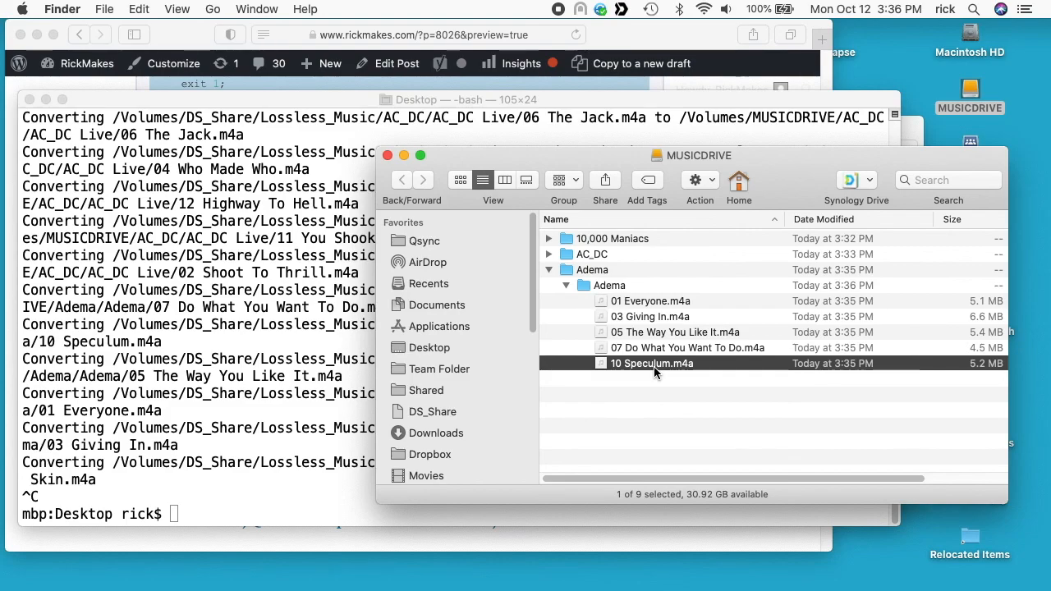
pyautogui.click(451, 116)
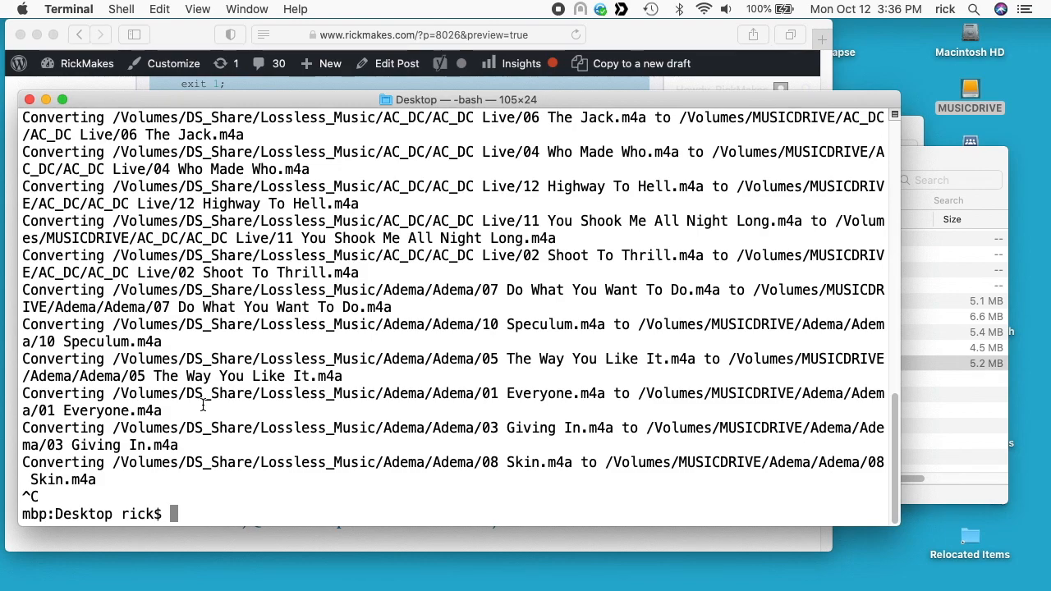
# - Rerun ./convert_to_aac.sh from /Volumes/DS_Share/Lossless_Music to /Volumes/MUSICDRIVE so conversion resumes
pyautogui.write('./convert_to_aac.sh /Volumes/DS_Share/Lossless_Music /Volumes/MUSICDRIVE')
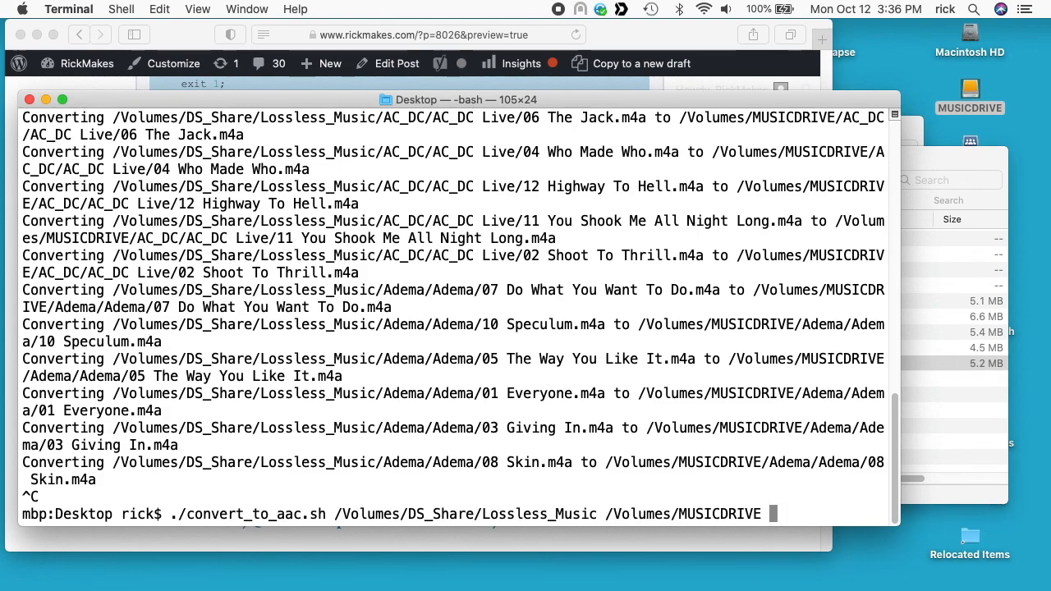
pyautogui.press('Return')
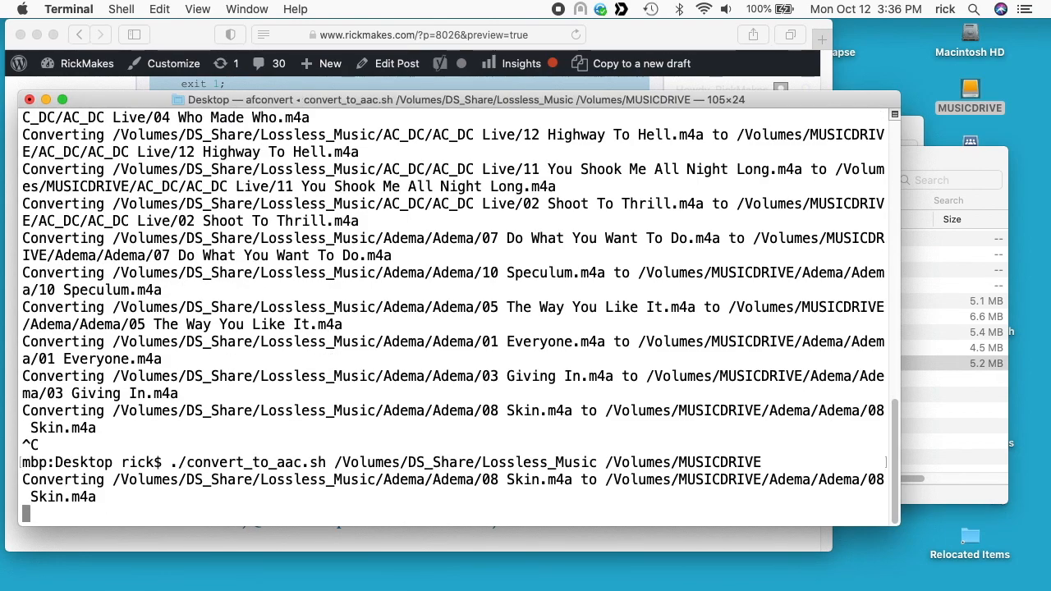